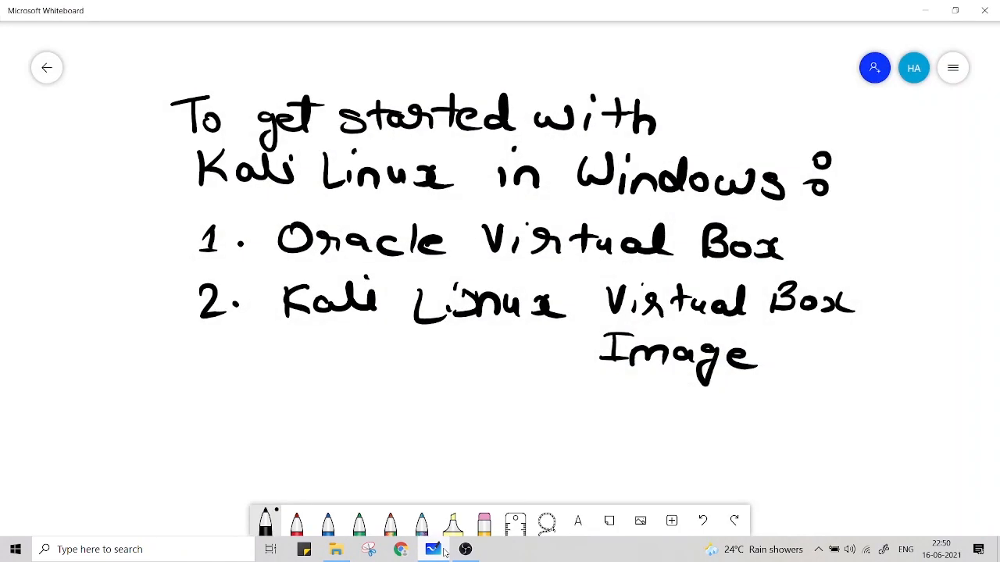
mouse_move(716, 199)
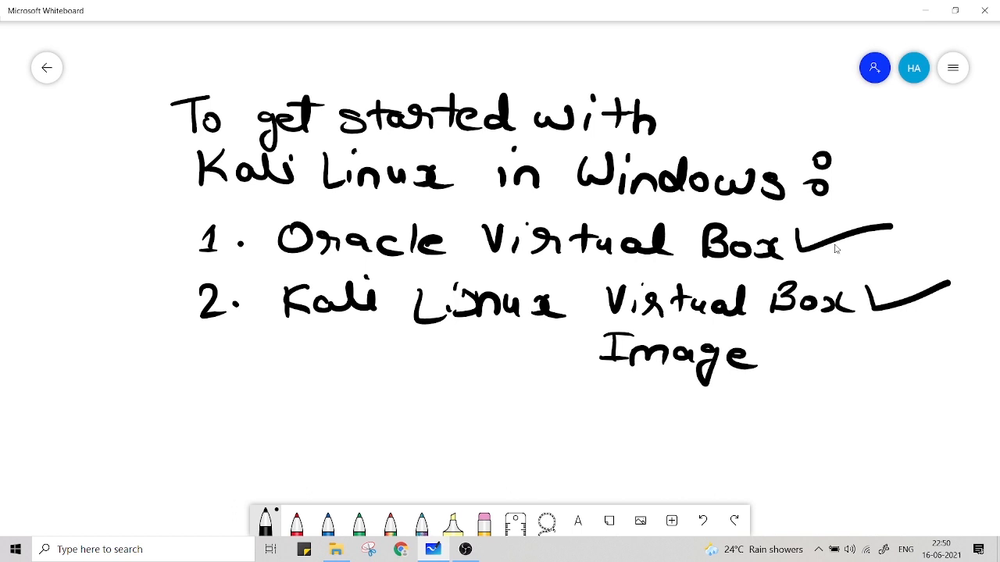
mouse_move(882, 284)
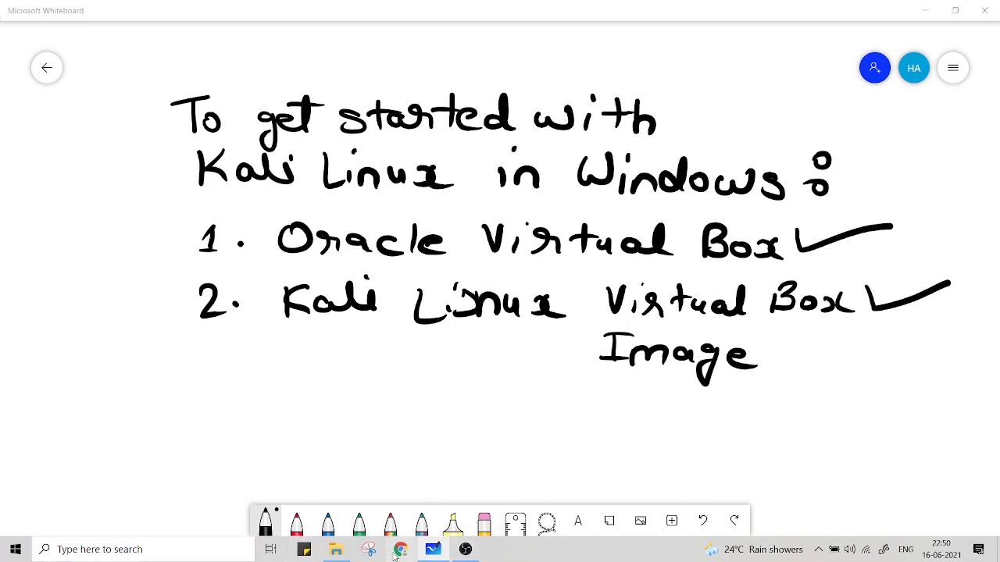
Launch Chrome maximized and search the web for 'virtual box'.
left_click(400, 550)
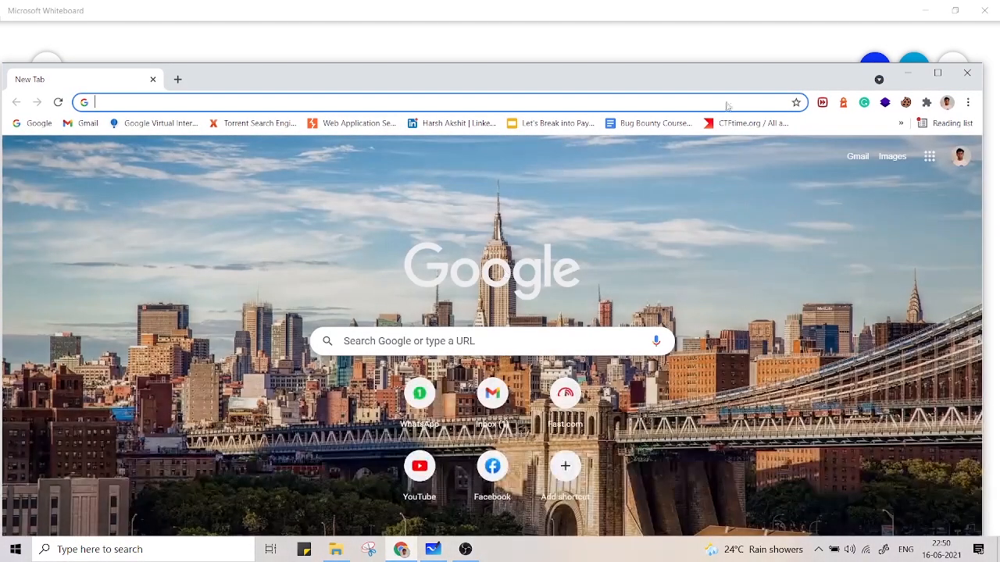
left_click(953, 74)
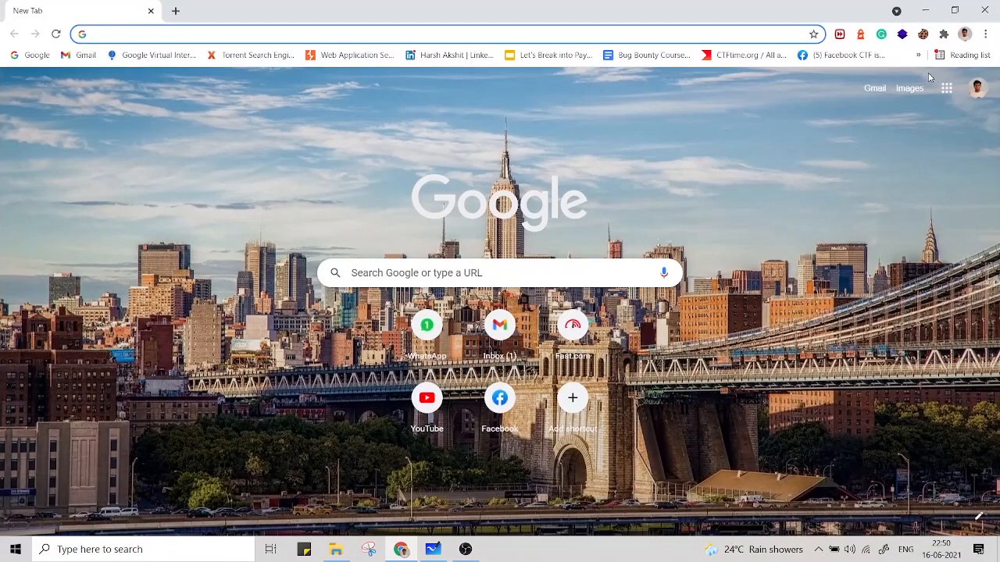
type("virtual")
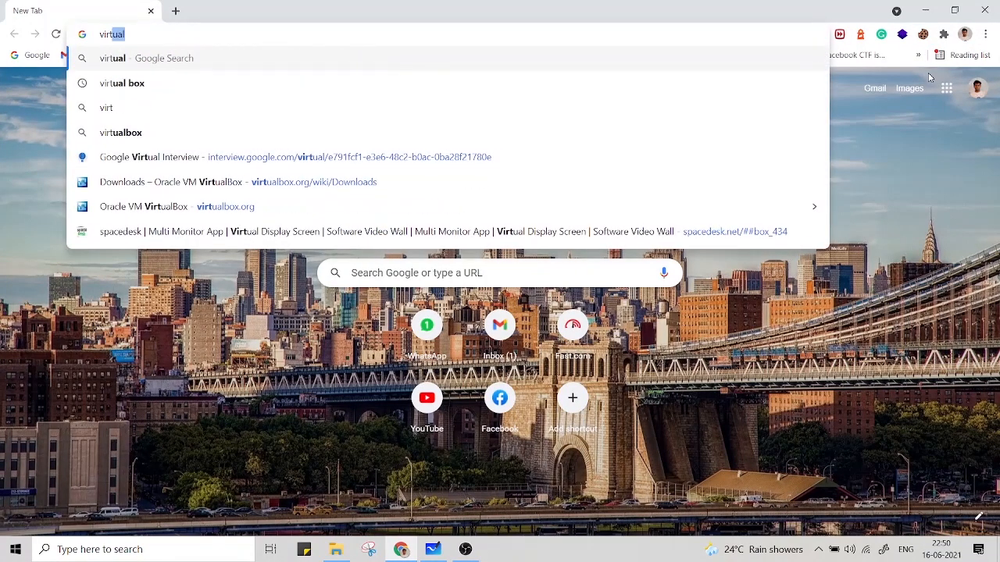
left_click(122, 83)
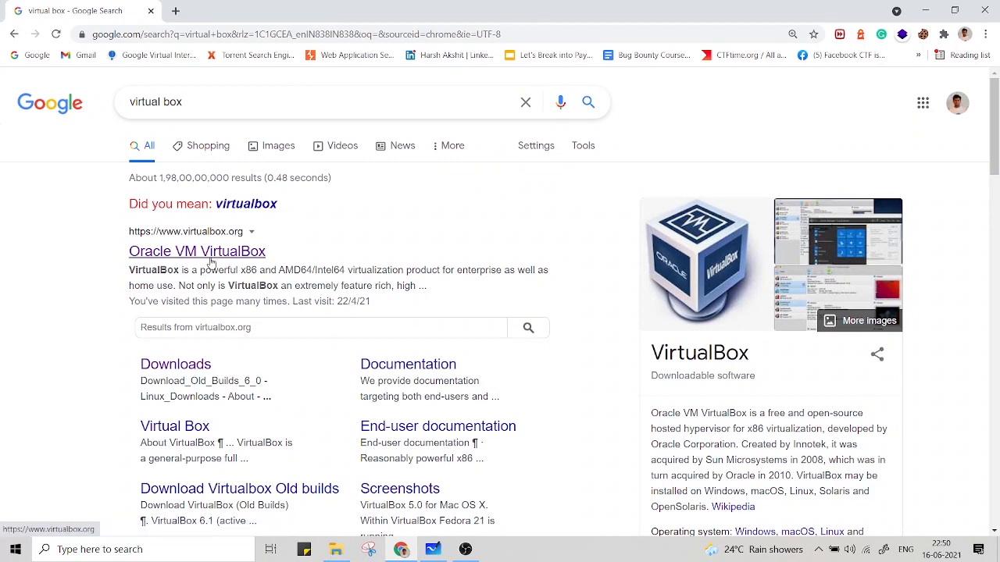
From virtualbox.org Downloads, start downloading the Windows hosts installer.
left_click(197, 250)
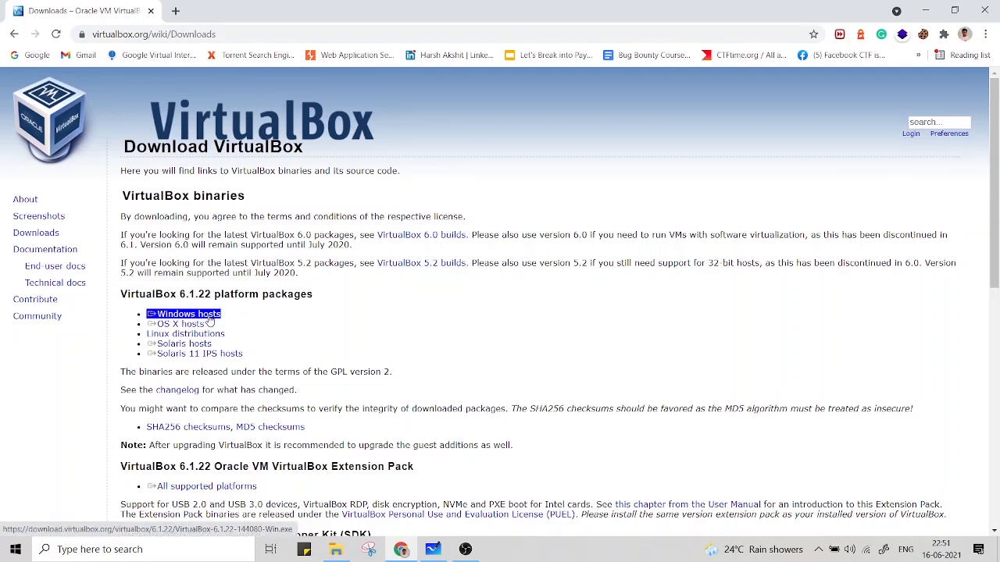
left_click(188, 313)
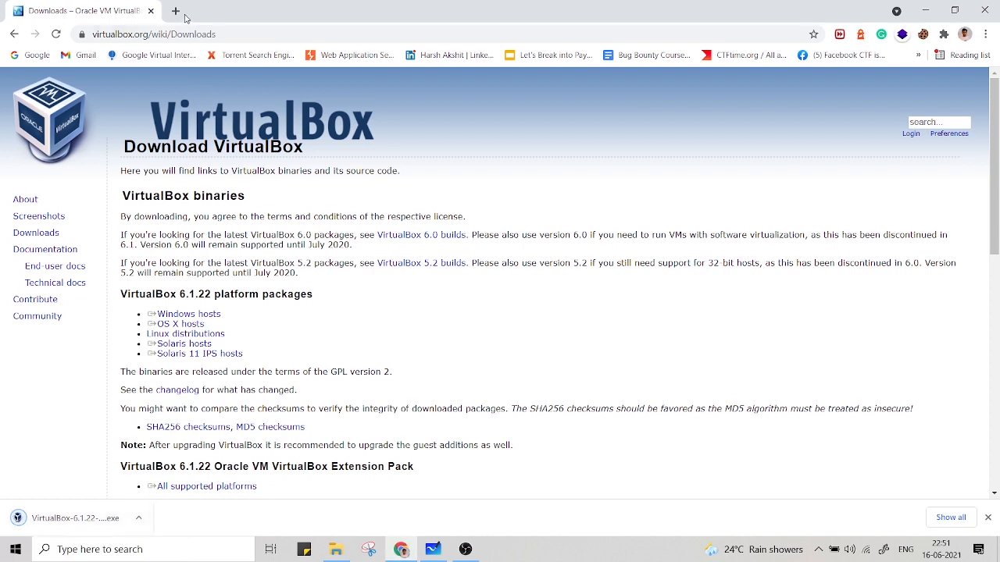
In a new tab search 'kali linux download' and reach the Kali virtual machines page.
left_click(175, 11)
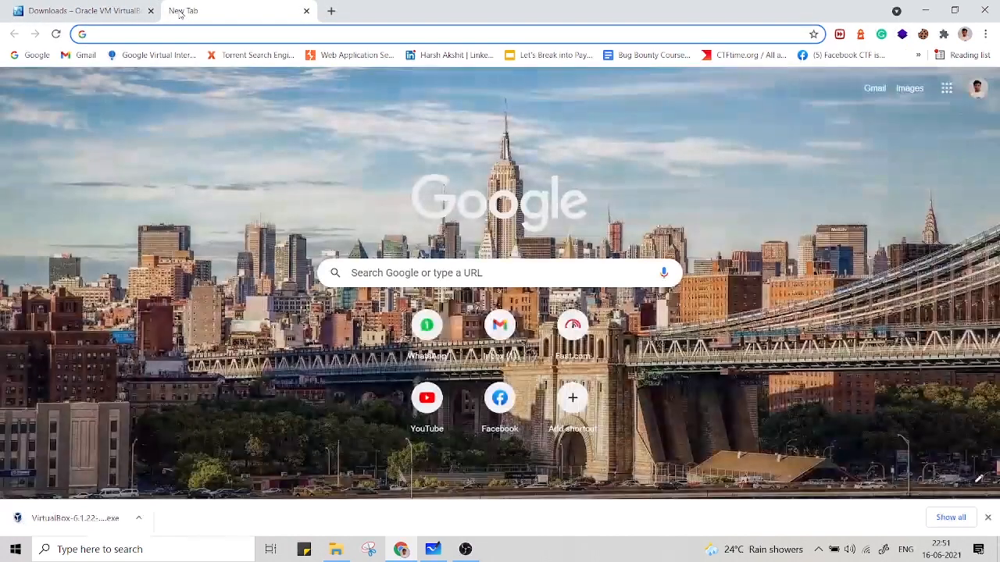
type("kali linux download")
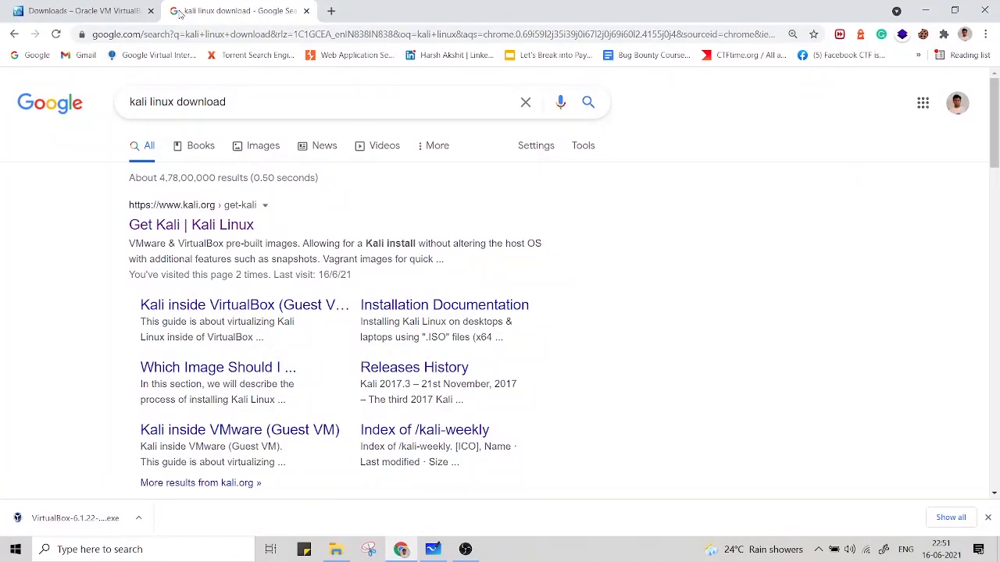
mouse_move(191, 225)
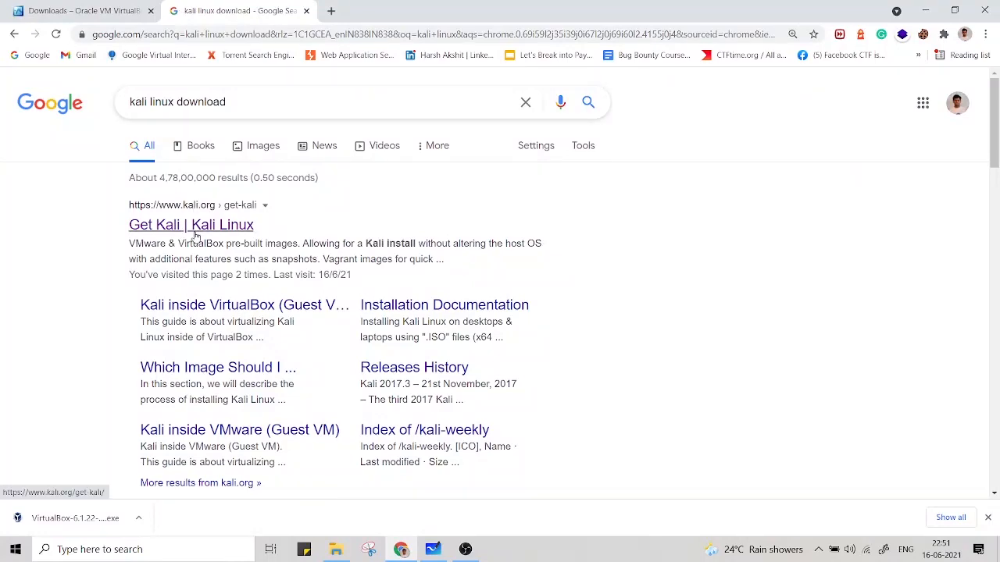
left_click(191, 225)
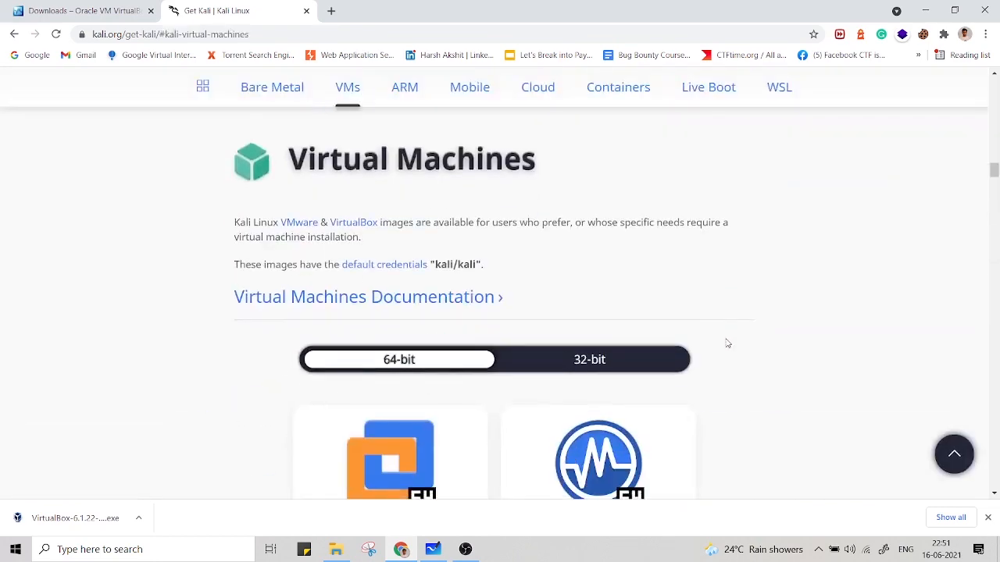
scroll("down", 3)
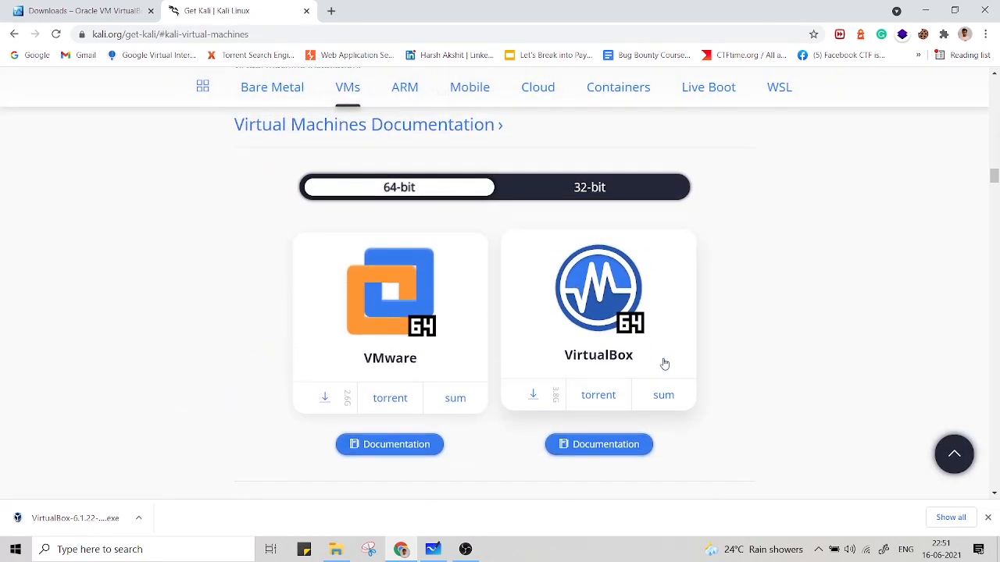
left_click(12, 34)
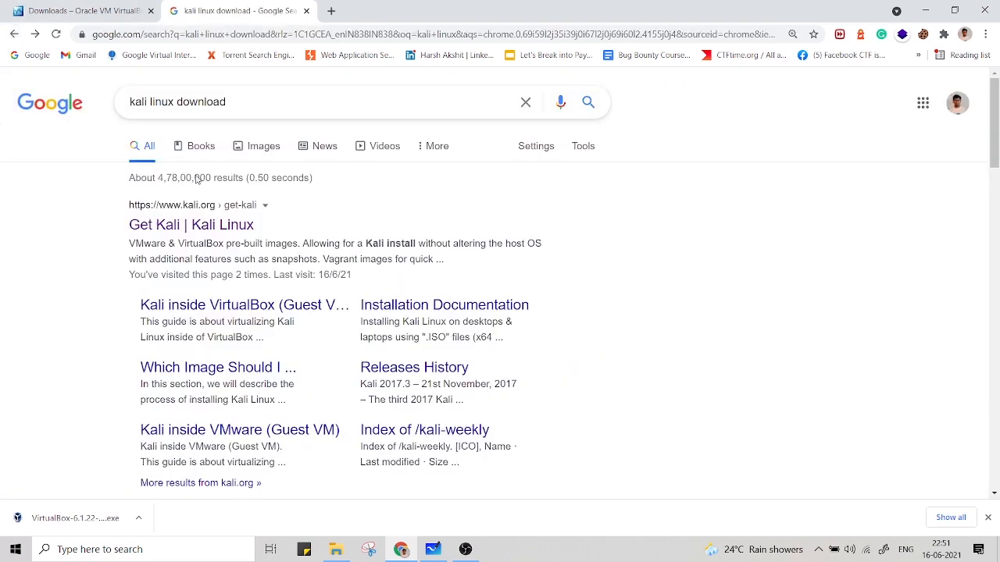
left_click(190, 225)
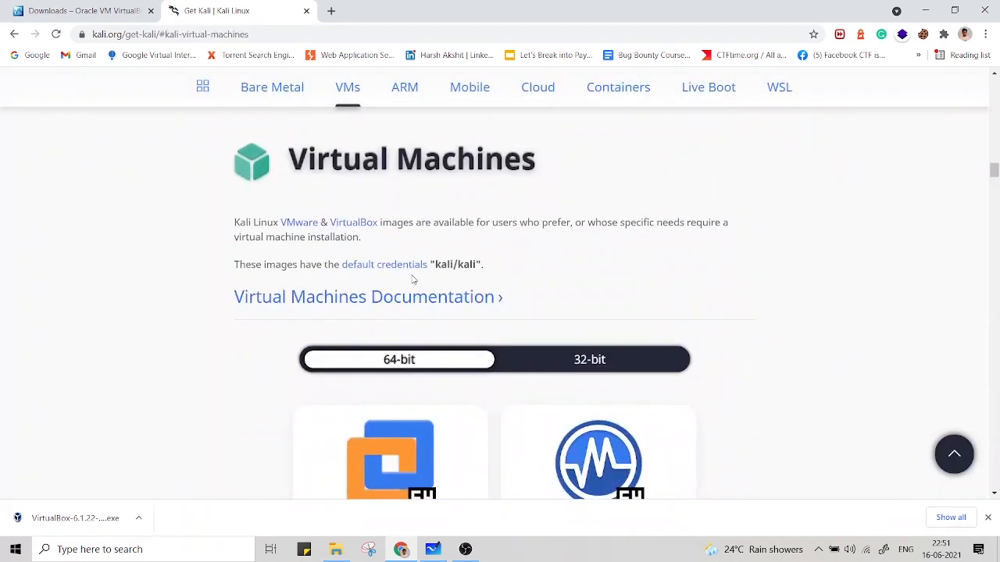
Download the torrent file for the 64-bit Kali VirtualBox image.
scroll("down", 3)
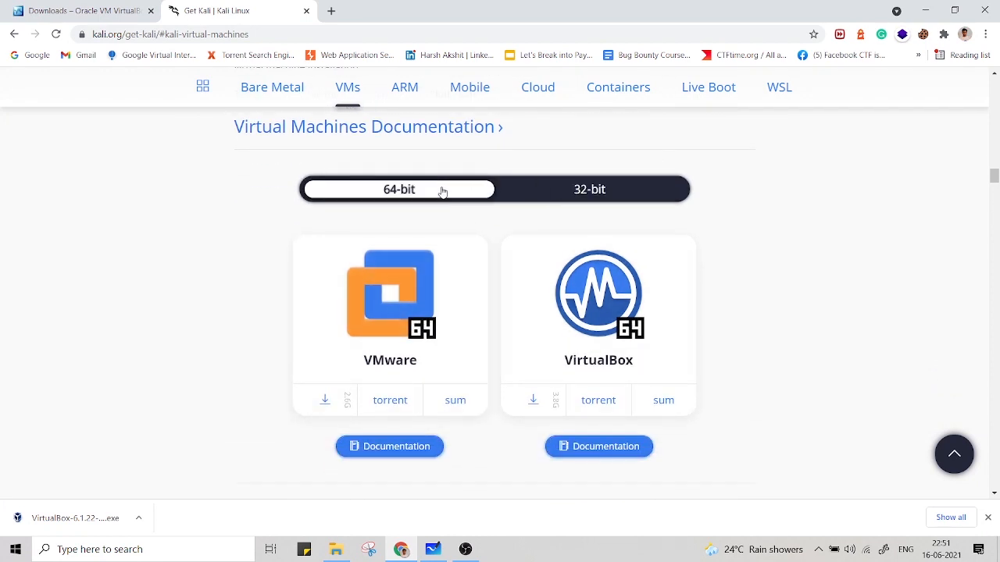
mouse_move(563, 375)
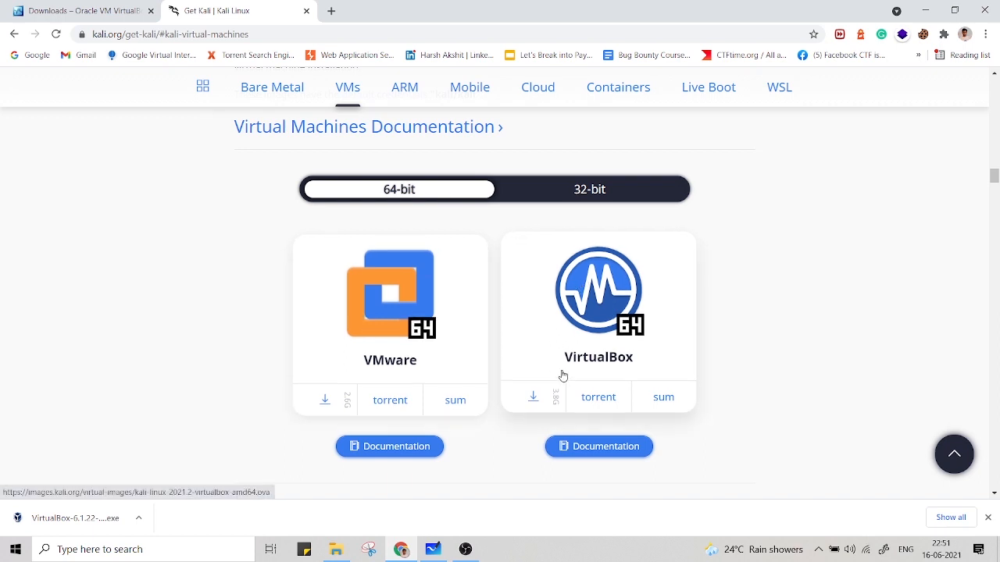
mouse_move(598, 398)
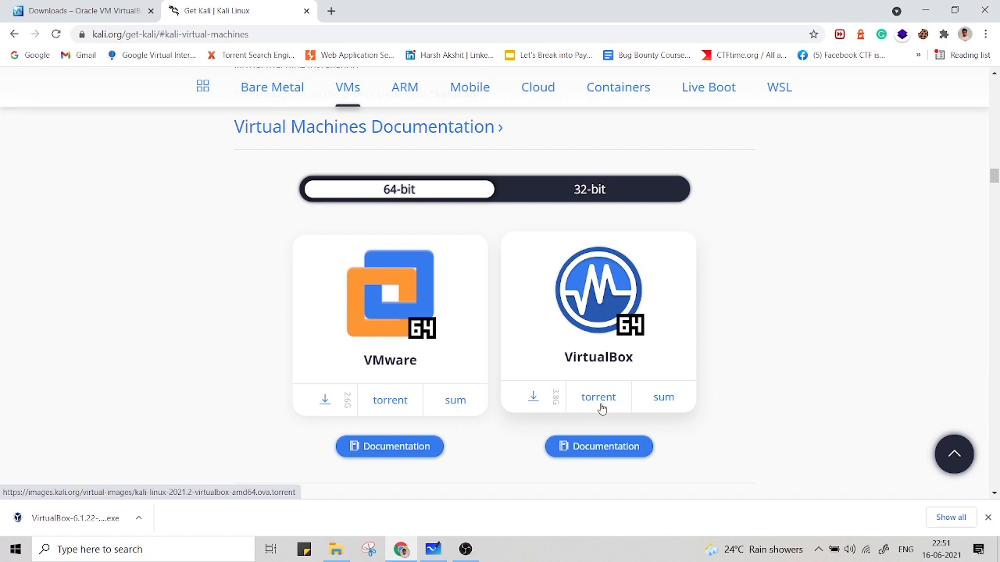
left_click(598, 397)
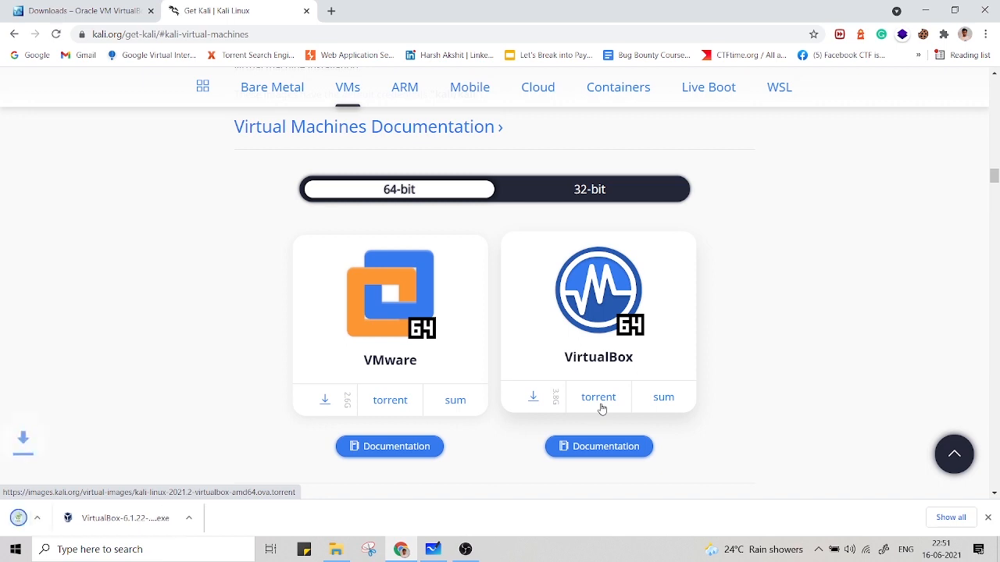
left_click(598, 400)
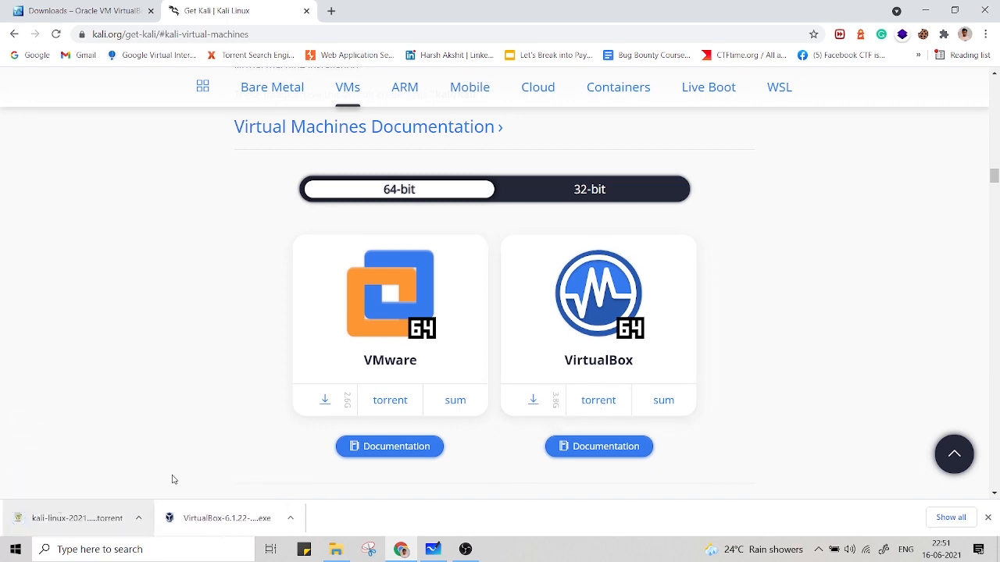
mouse_move(145, 465)
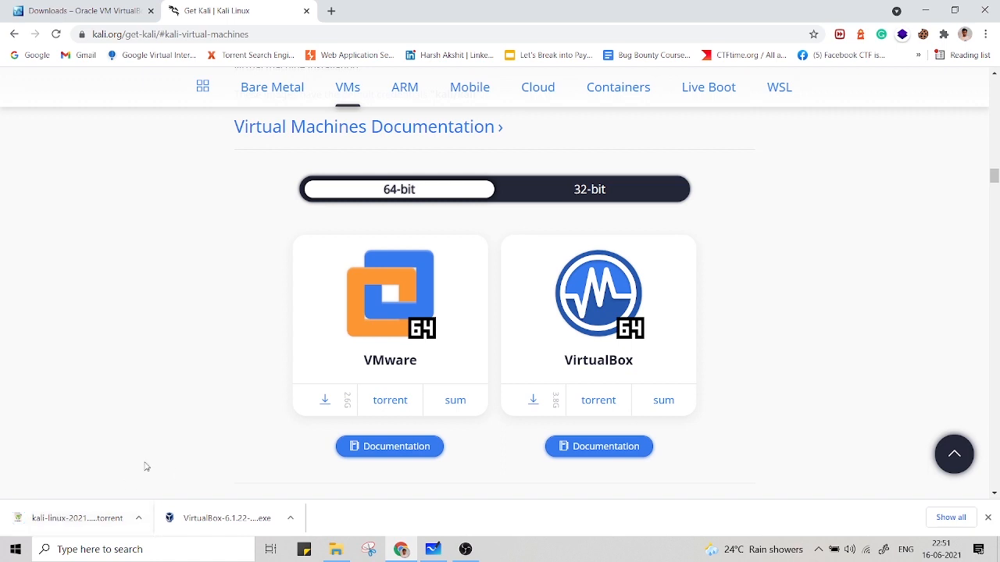
mouse_move(169, 450)
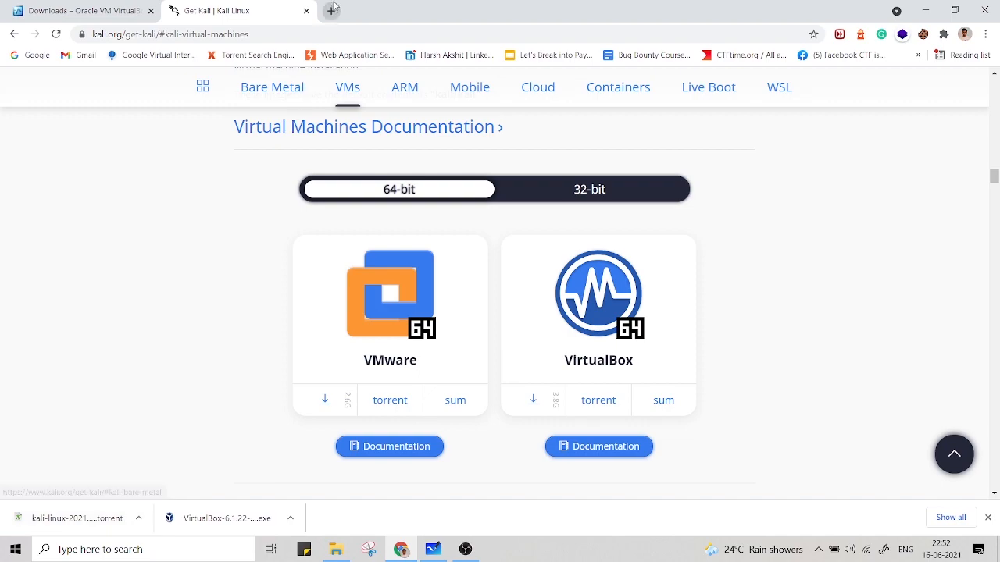
In a new tab search 'utorrent download' and open the official uTorrent website.
left_click(331, 10)
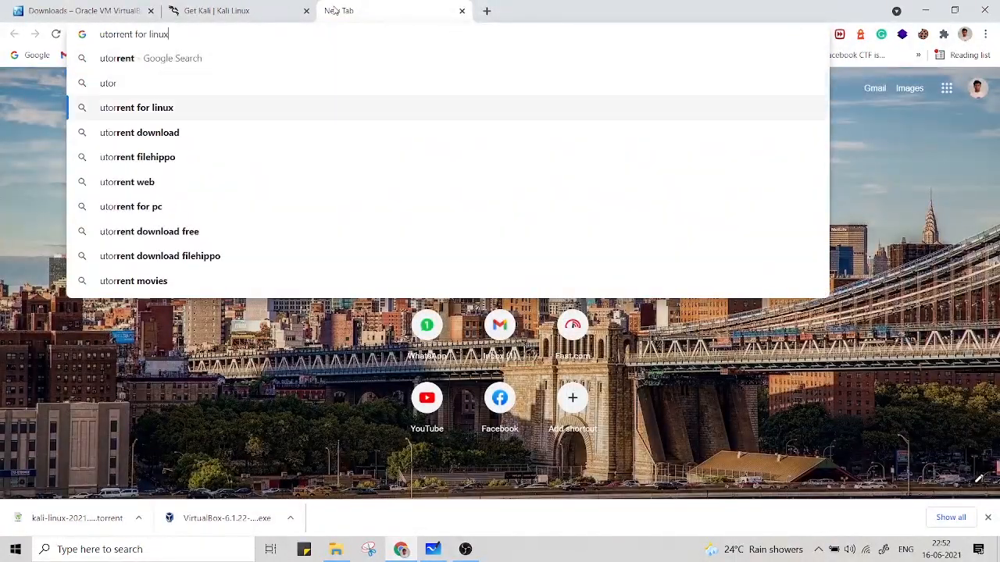
left_click(146, 131)
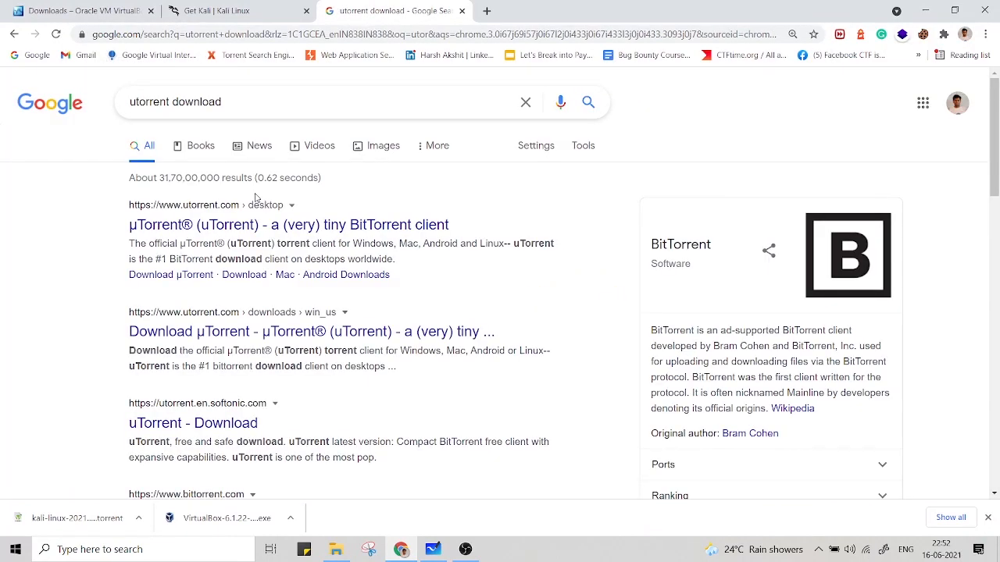
left_click(289, 225)
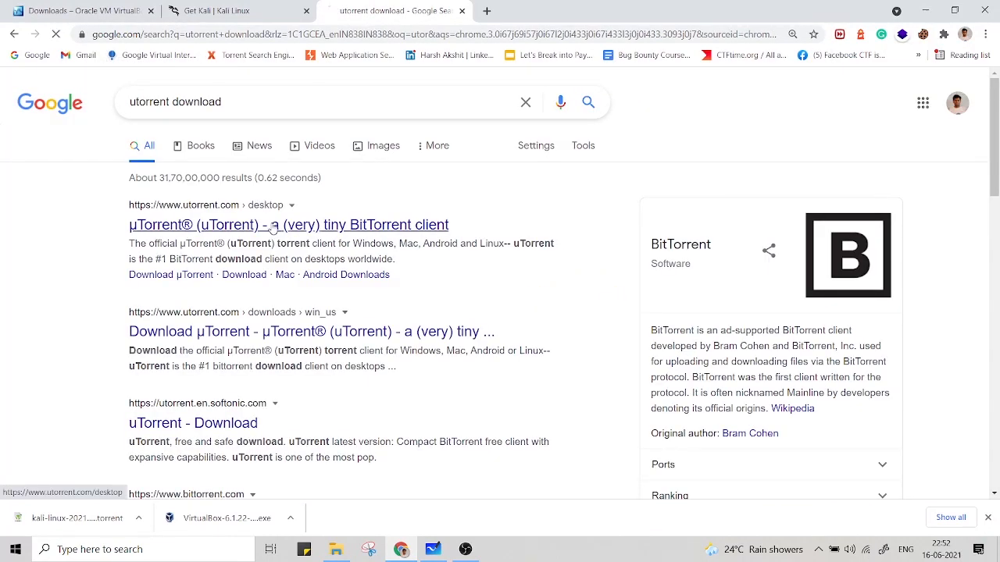
left_click(288, 225)
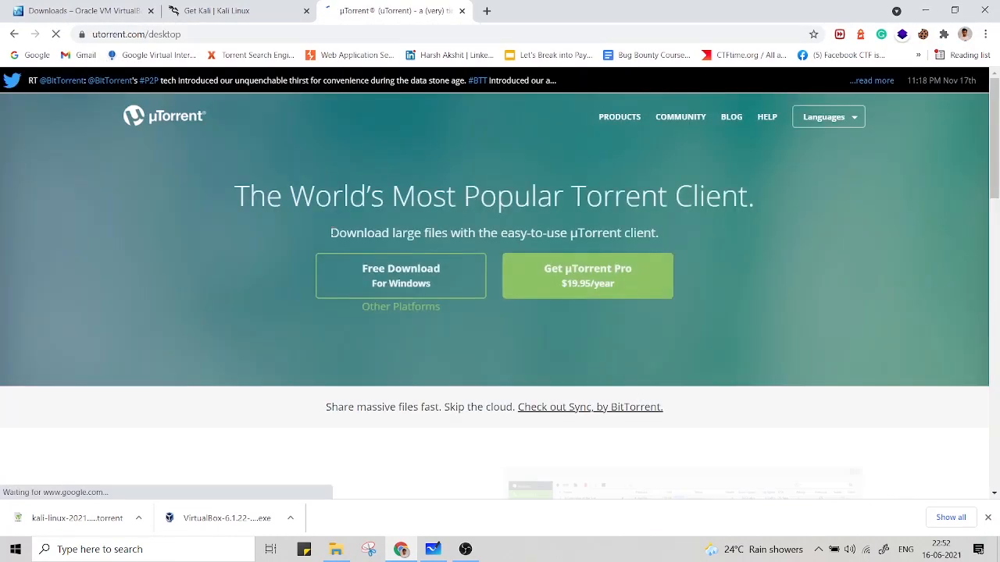
mouse_move(400, 275)
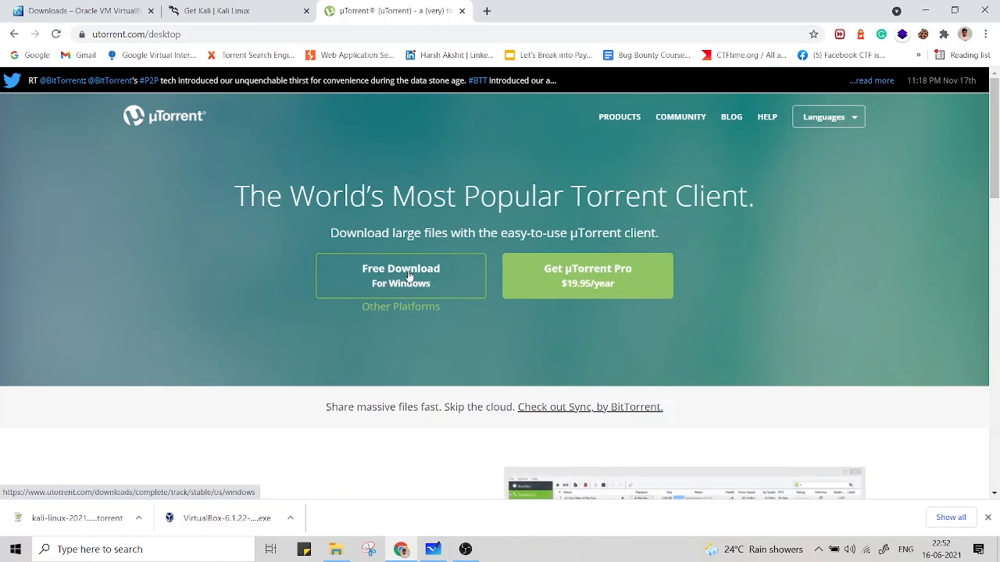
Download the free uTorrent client for Windows.
left_click(400, 275)
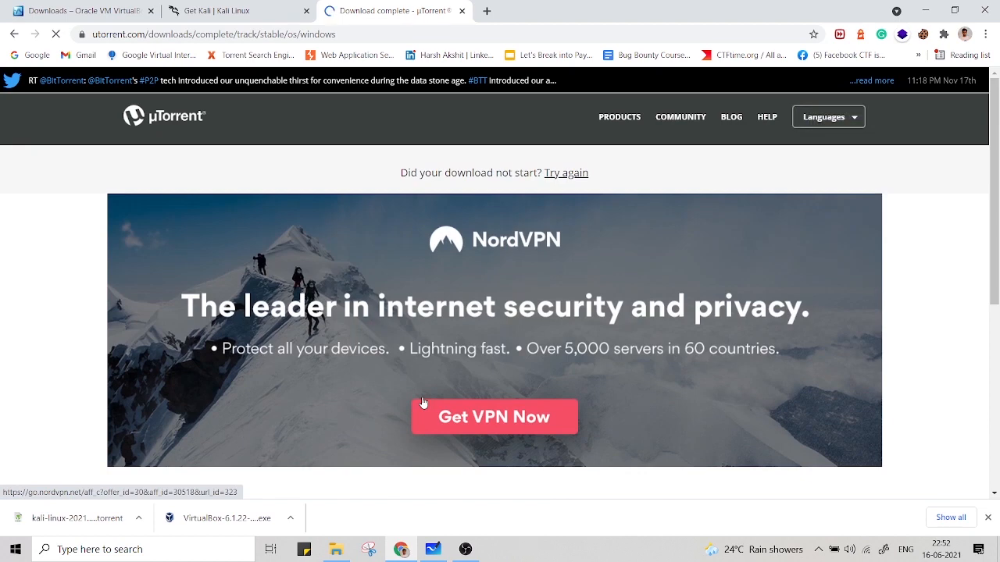
scroll("down", 3)
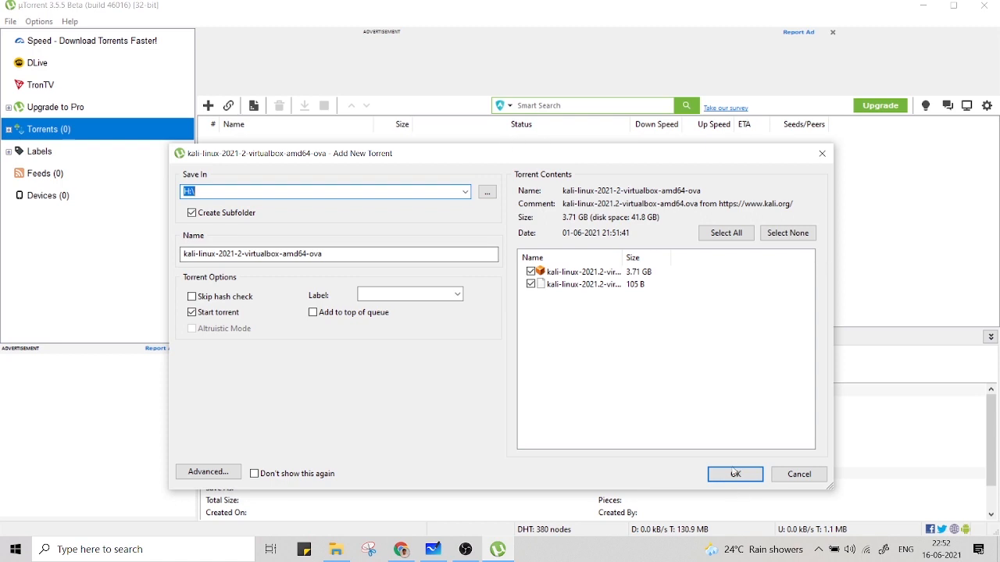
Confirm the Add New Torrent dialog to begin downloading the Kali VirtualBox OVA.
left_click(734, 475)
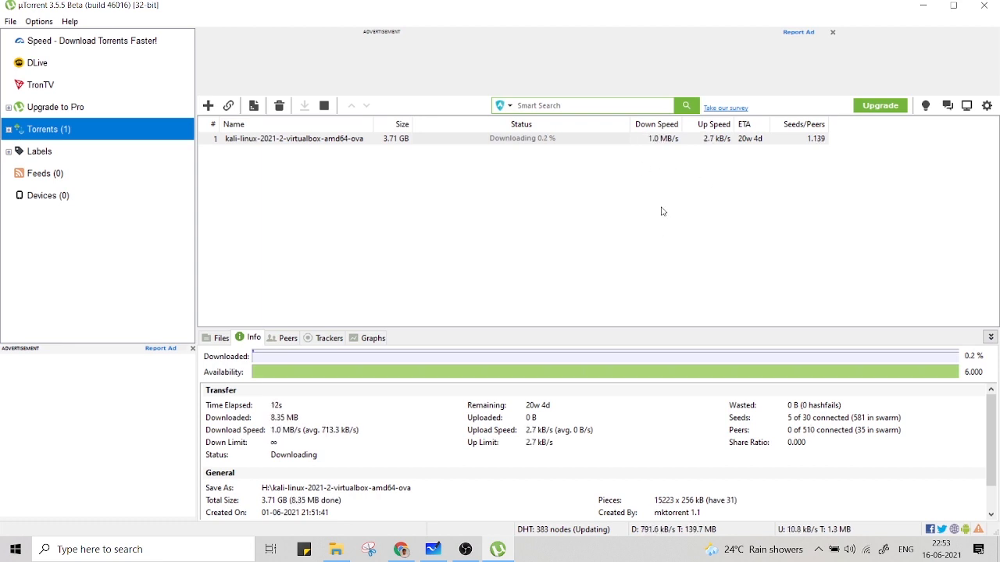
mouse_move(497, 549)
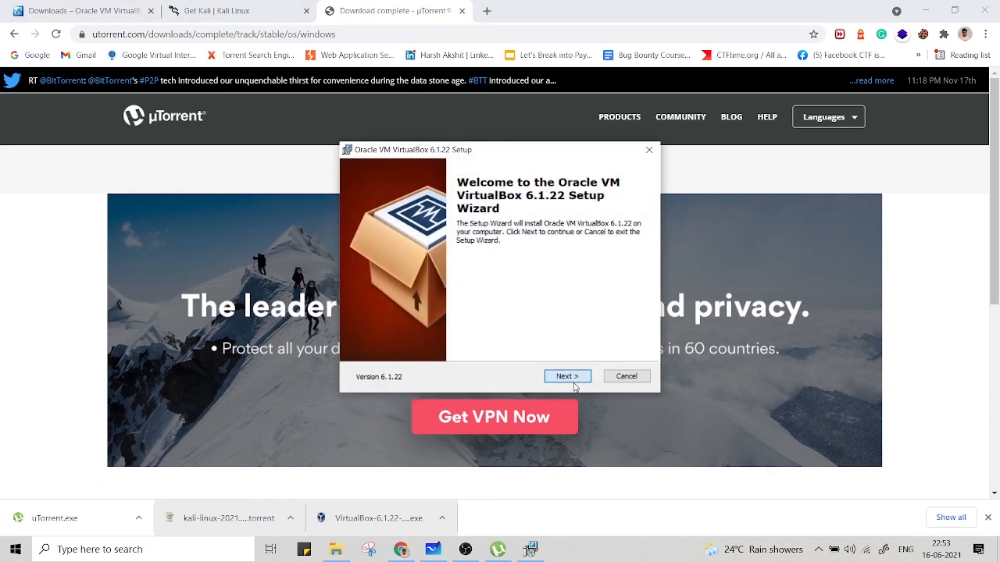
Install VirtualBox 6.1.22 with default features and launch it when setup finishes.
left_click(567, 375)
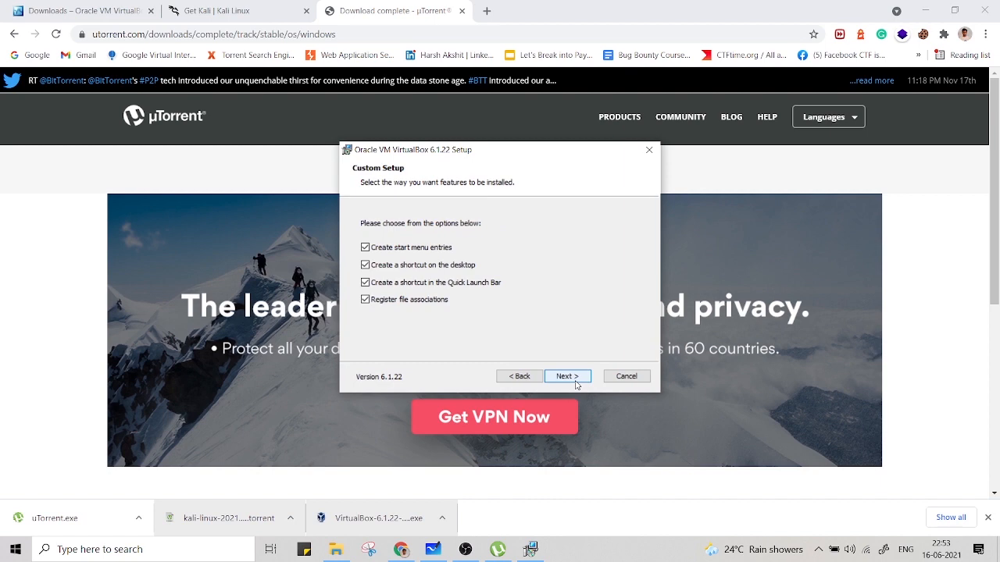
left_click(567, 375)
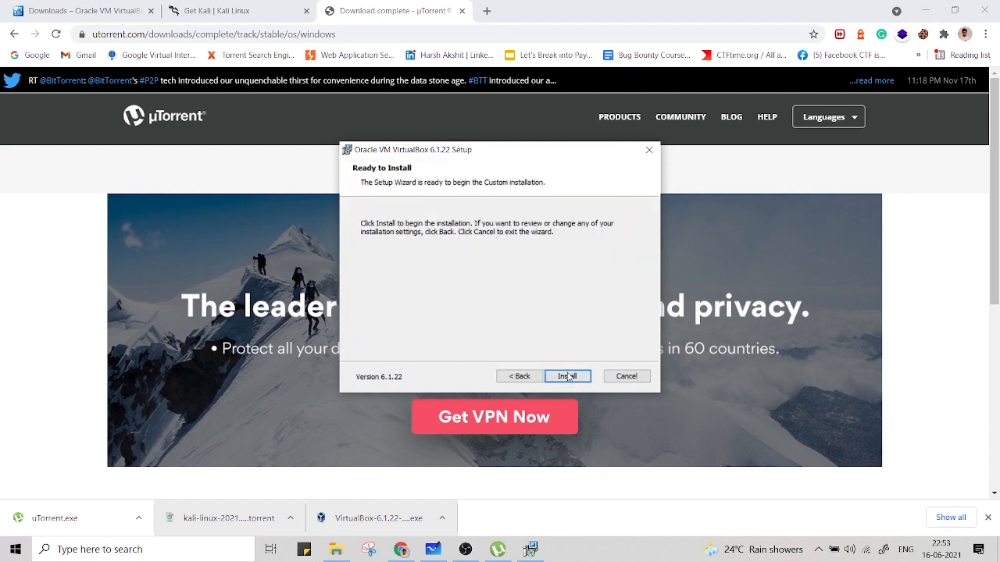
left_click(567, 374)
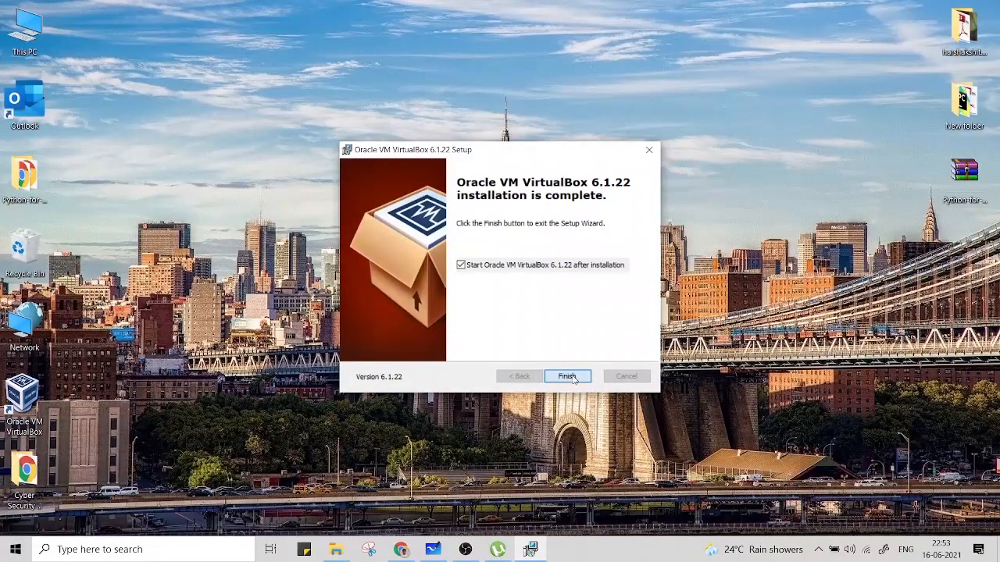
left_click(567, 376)
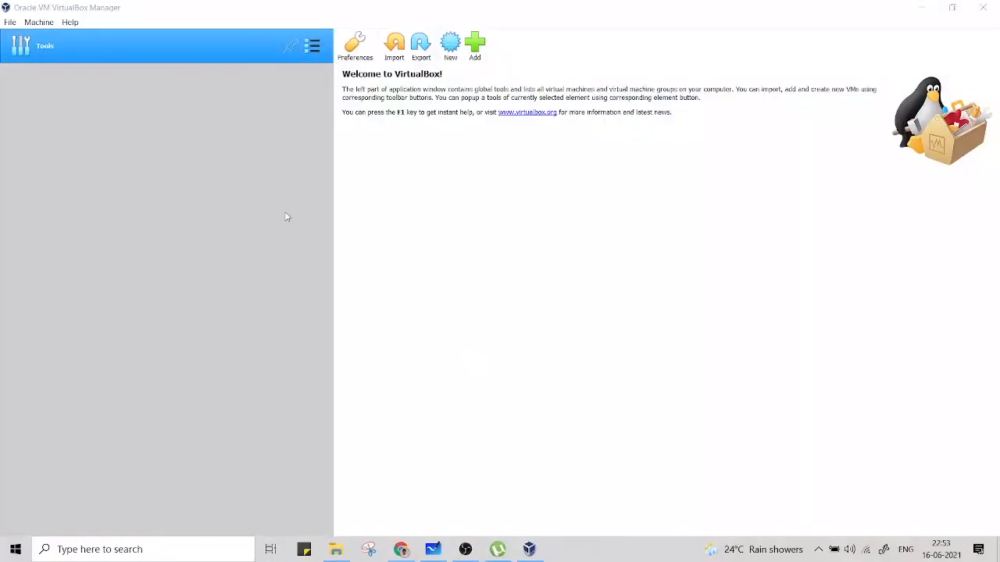
mouse_move(209, 103)
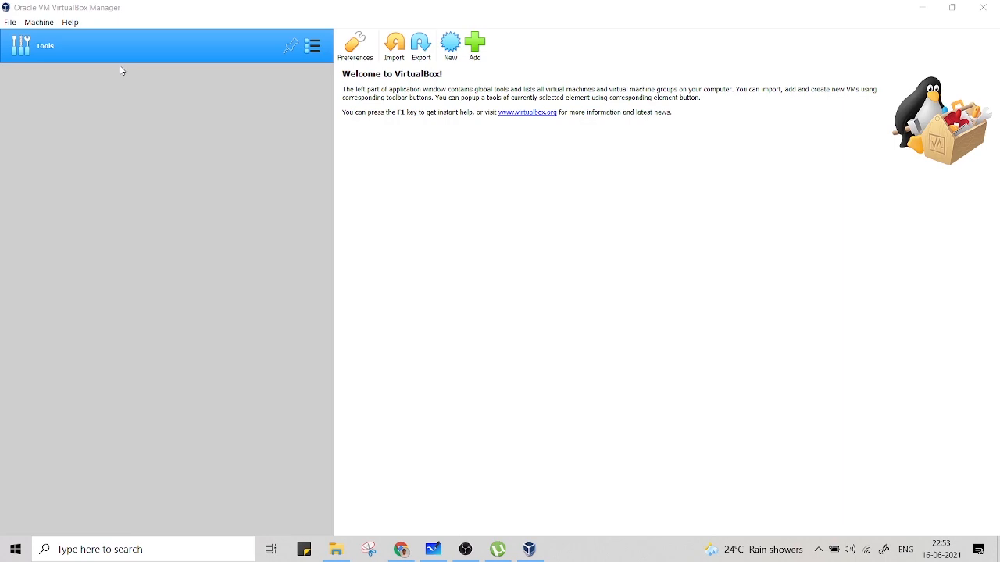
mouse_move(550, 548)
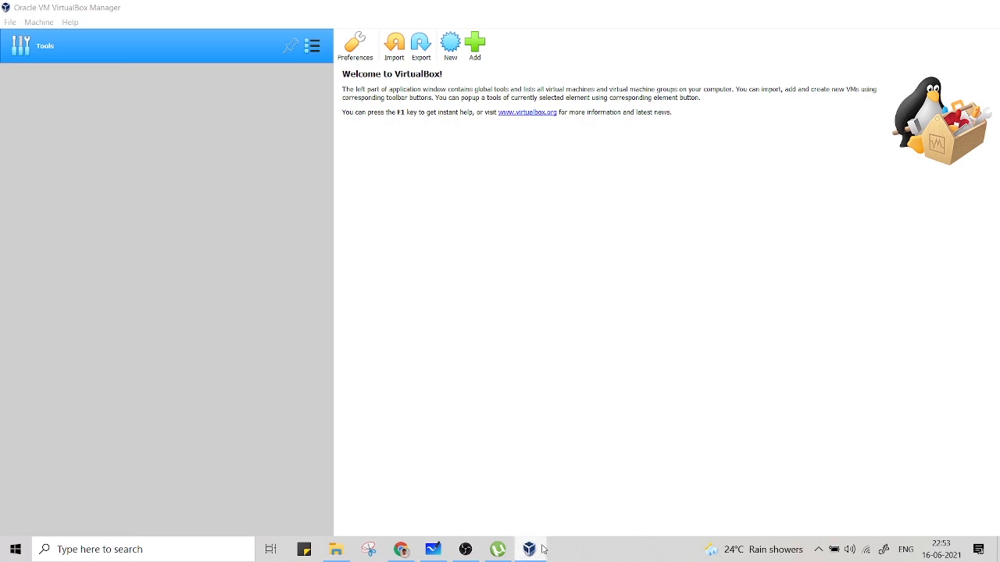
Minimize the VirtualBox Manager via its taskbar icon to show the desktop.
left_click(497, 549)
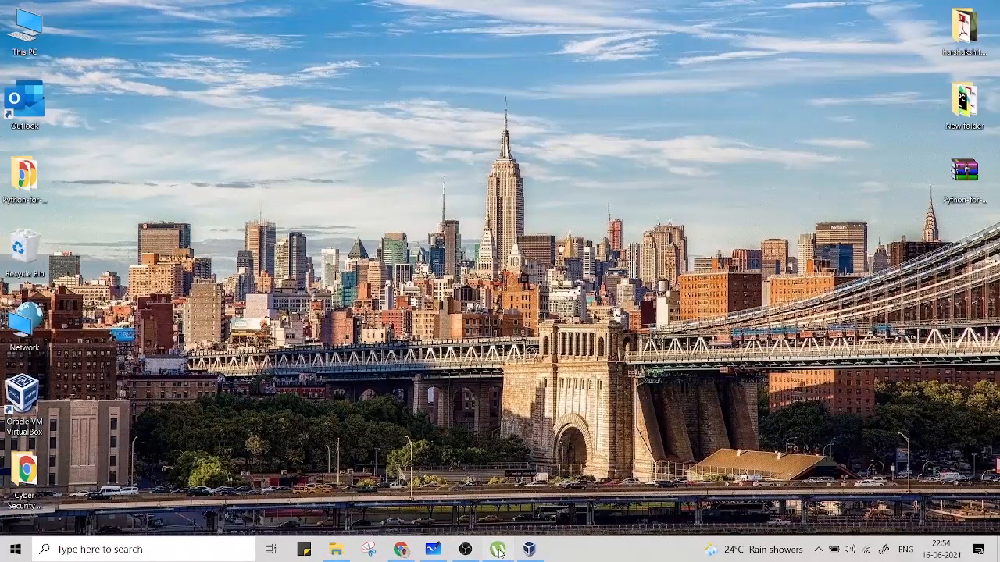
left_click(497, 549)
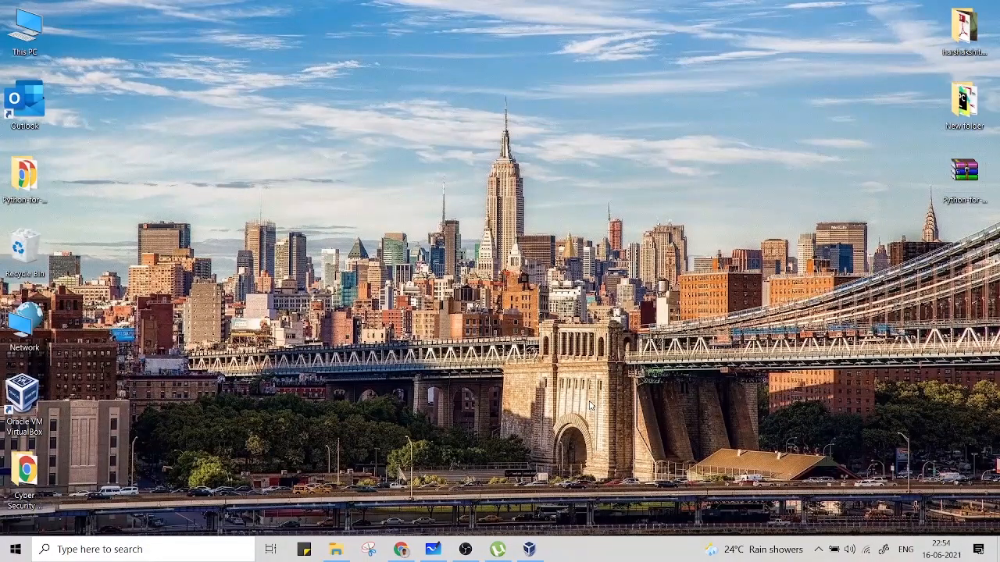
mouse_move(709, 368)
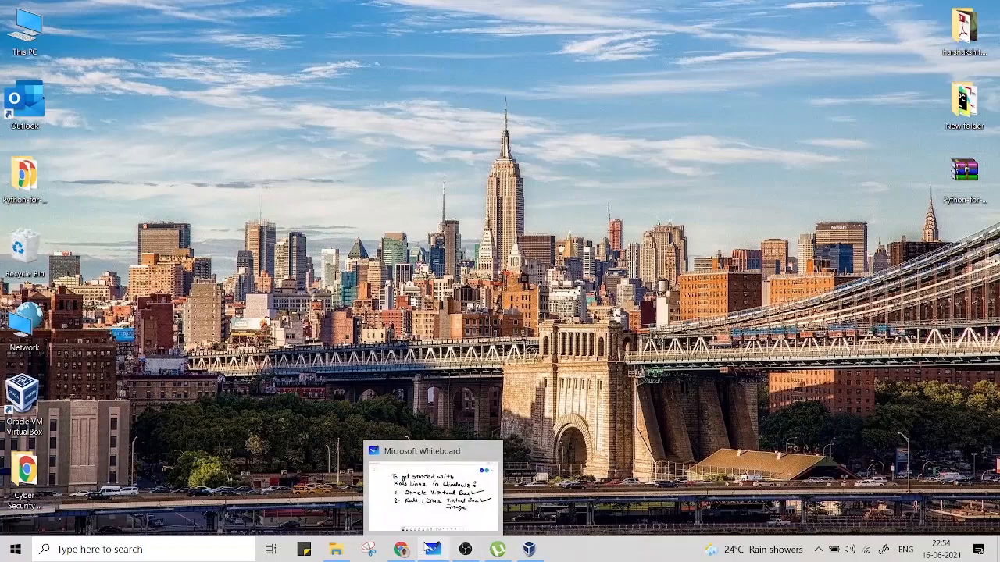
Bring the Whiteboard with the Kali checklist notes back on screen.
left_click(431, 550)
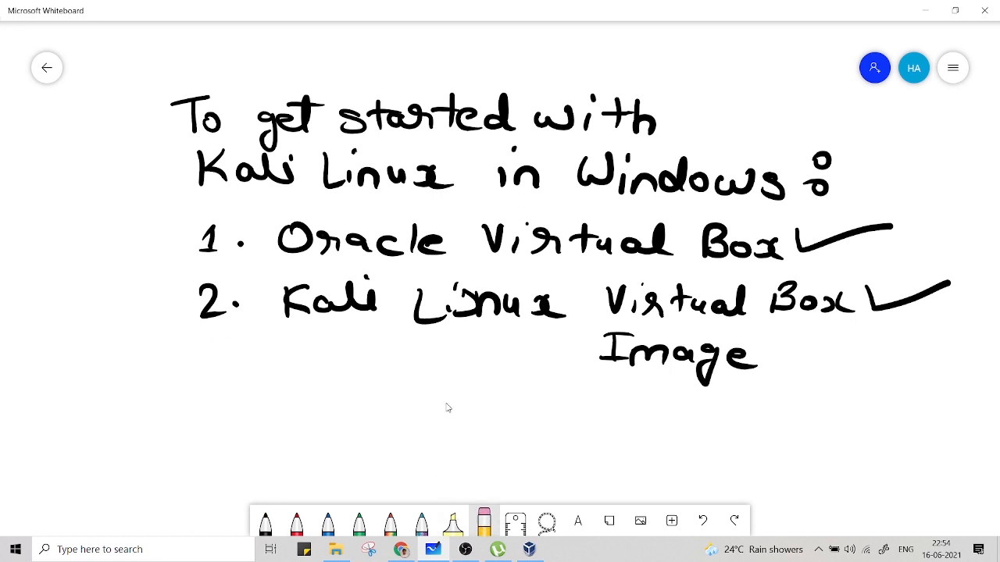
mouse_move(378, 262)
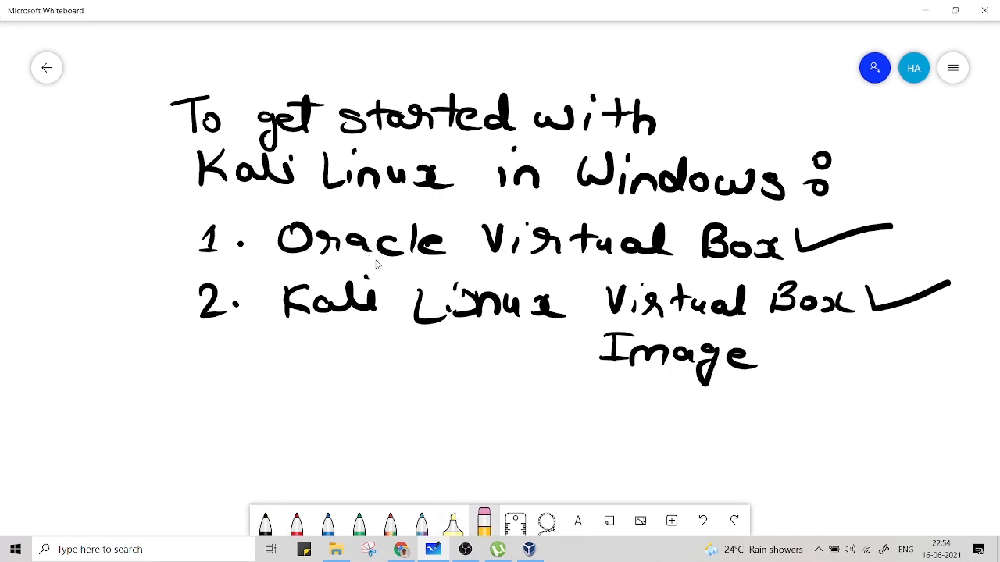
mouse_move(450, 248)
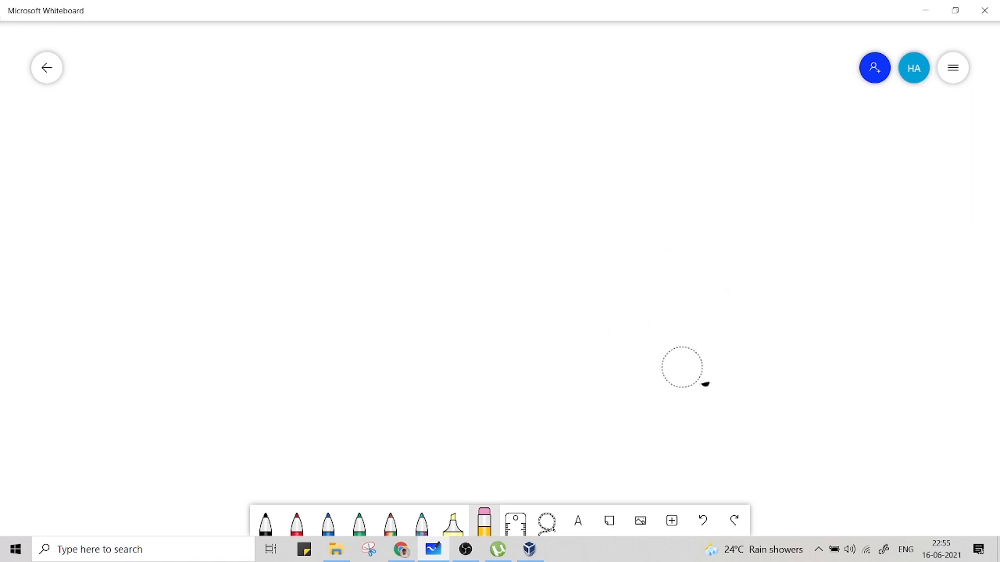
In red ink, handwrite 'Sqlmap - SQL injection' after the circled 1.
left_click(297, 519)
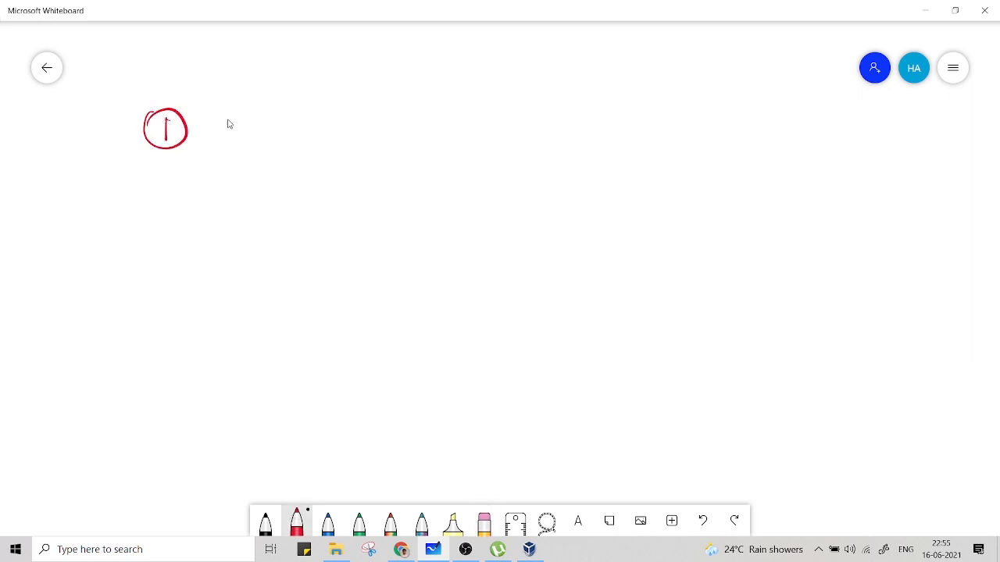
left_click_drag(211, 138, 284, 137)
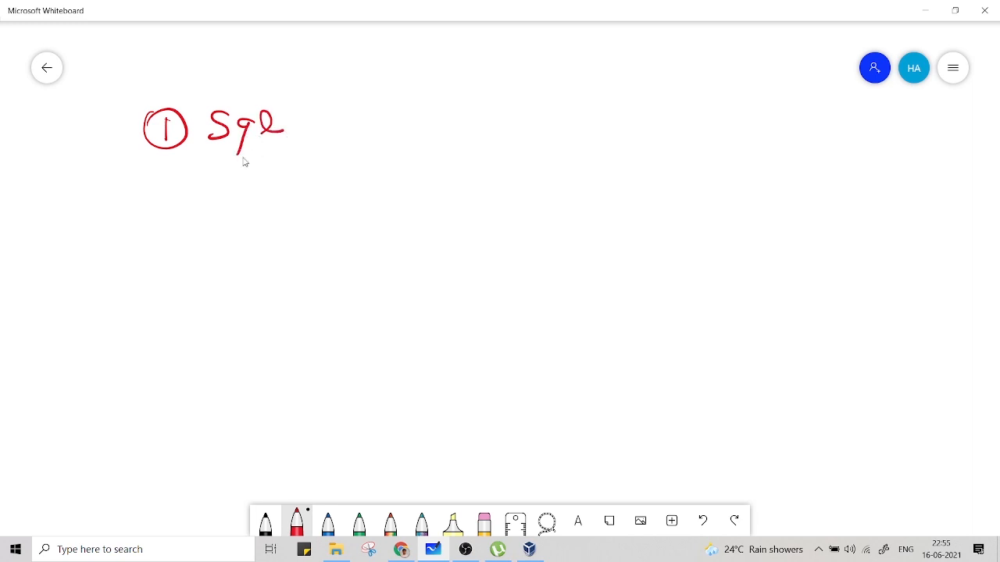
left_click_drag(294, 137, 305, 117)
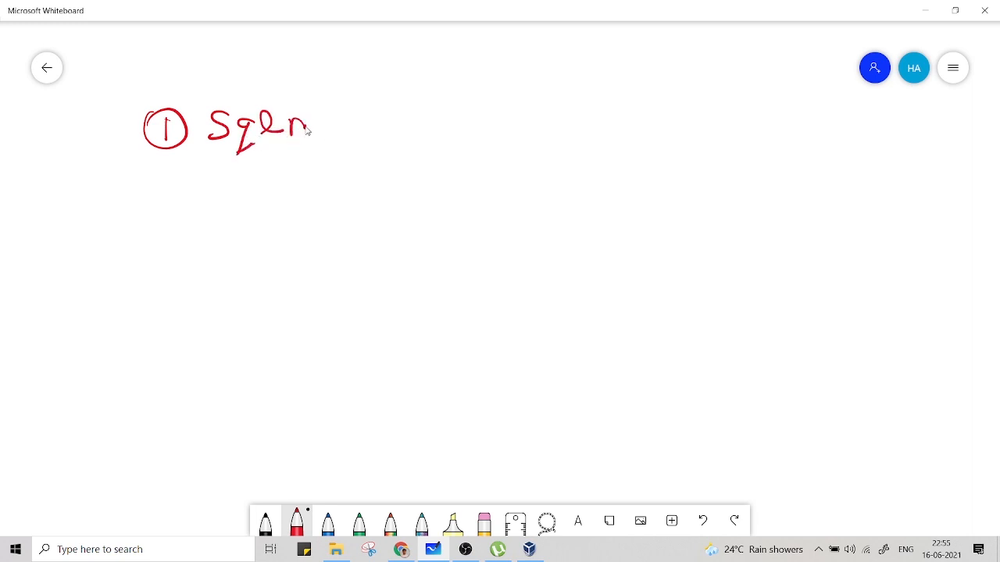
left_click_drag(304, 128, 421, 122)
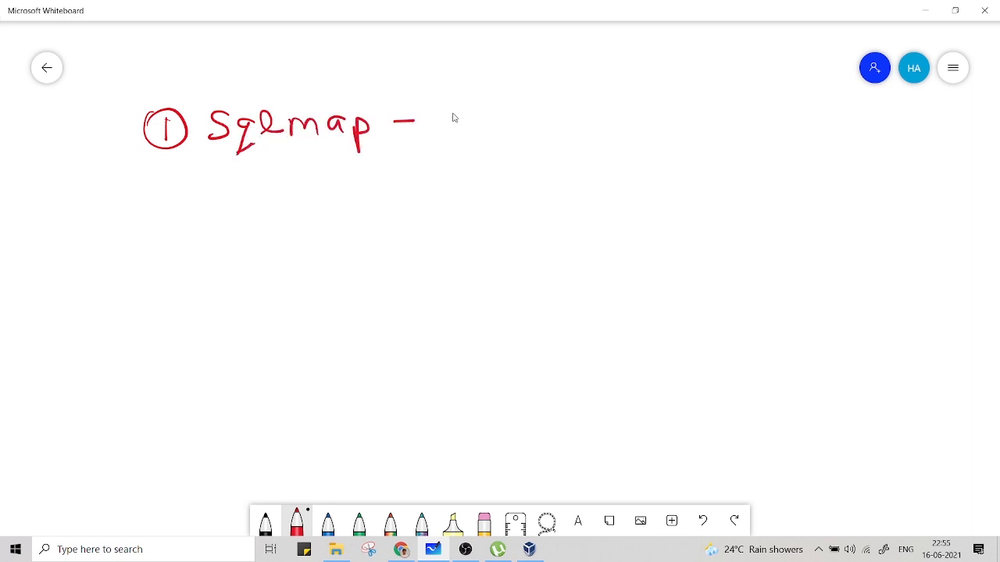
left_click_drag(445, 125, 539, 125)
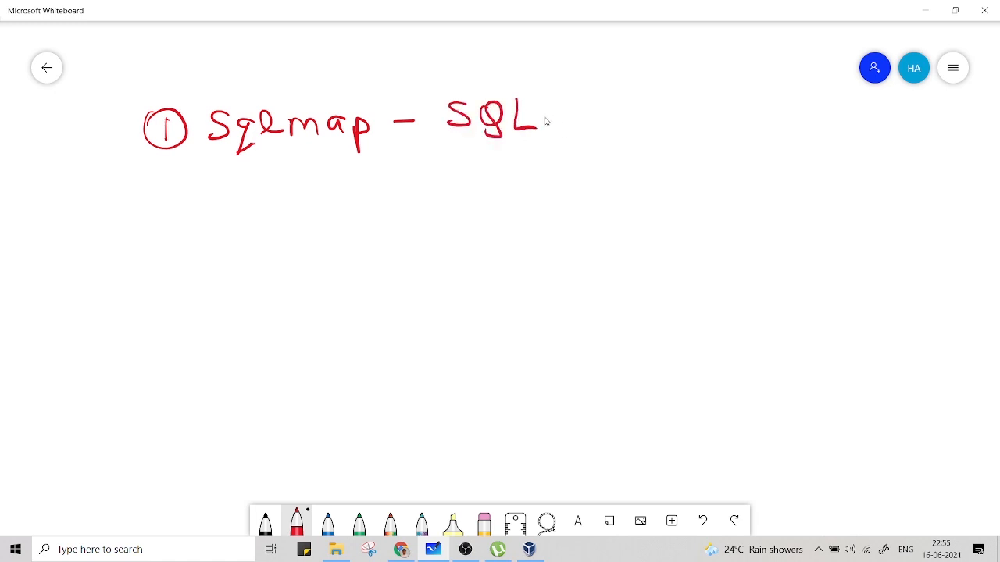
left_click_drag(539, 122, 653, 125)
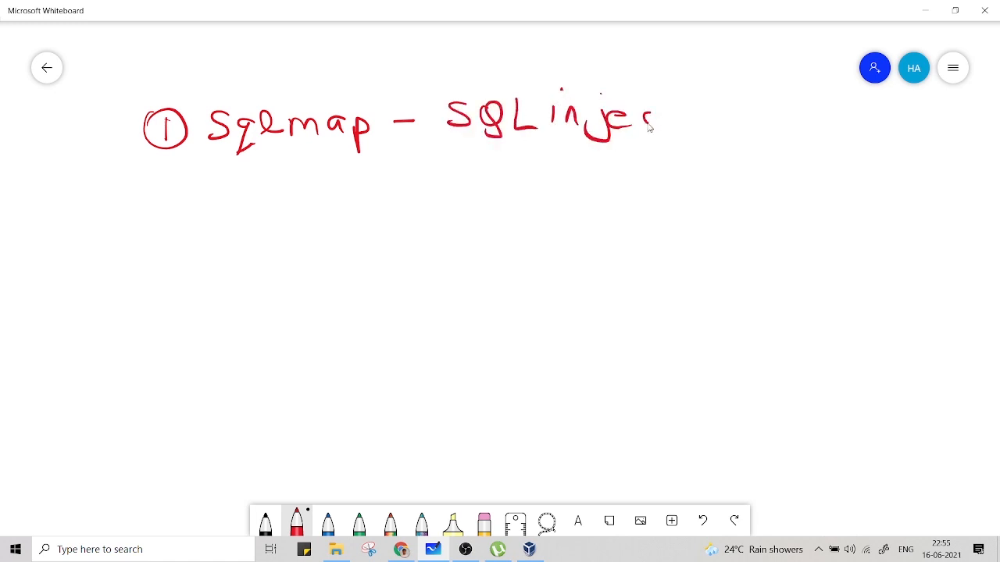
left_click_drag(656, 125, 742, 122)
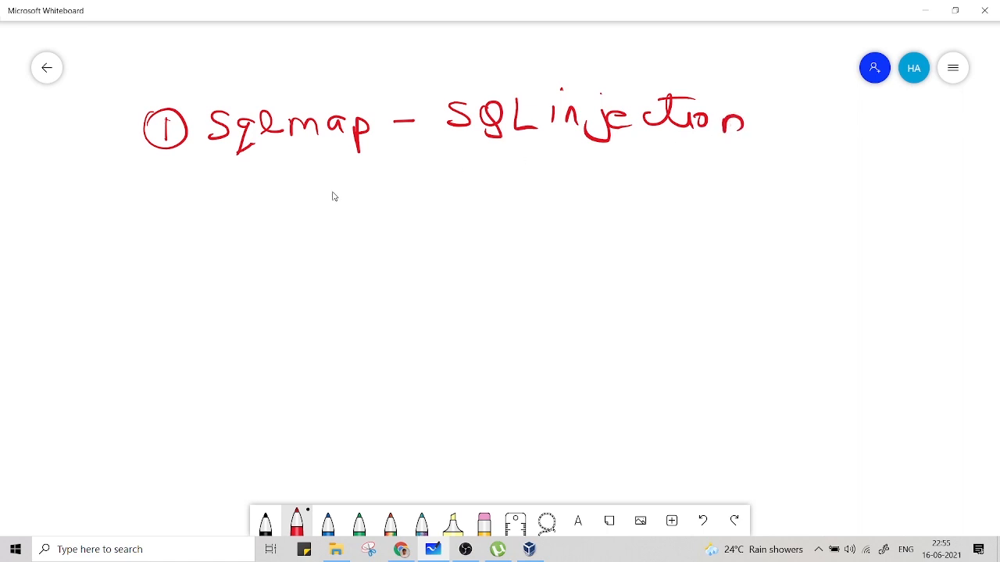
mouse_move(164, 204)
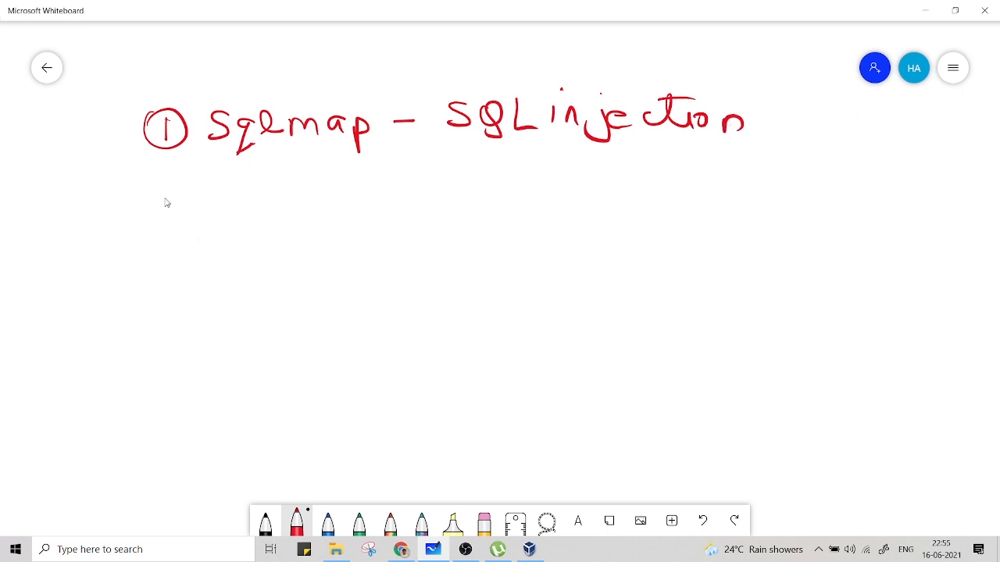
Add a circled 2 with 'Burp Suite - Proxy Tool' on the next line.
left_click_drag(156, 218, 188, 188)
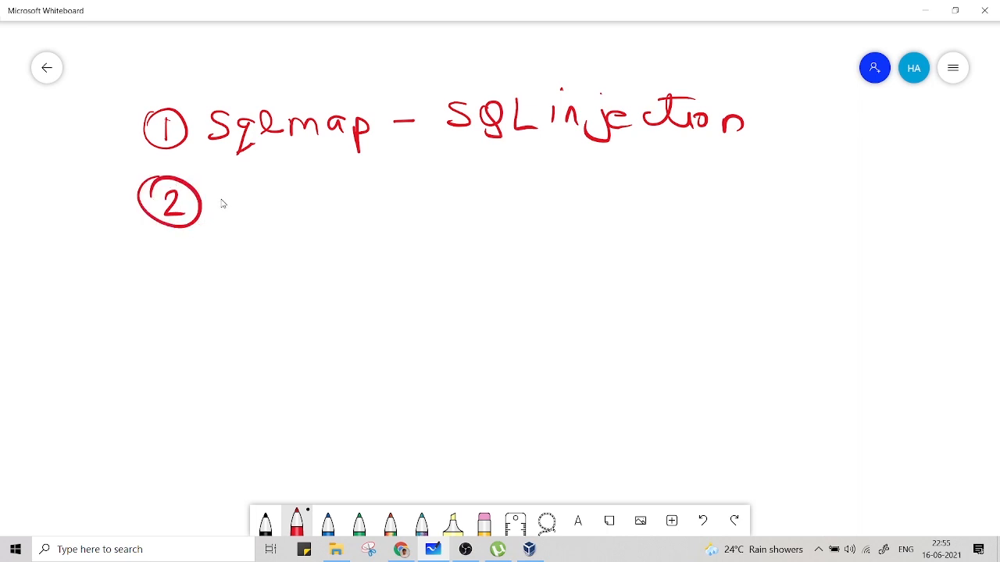
left_click_drag(218, 203, 297, 226)
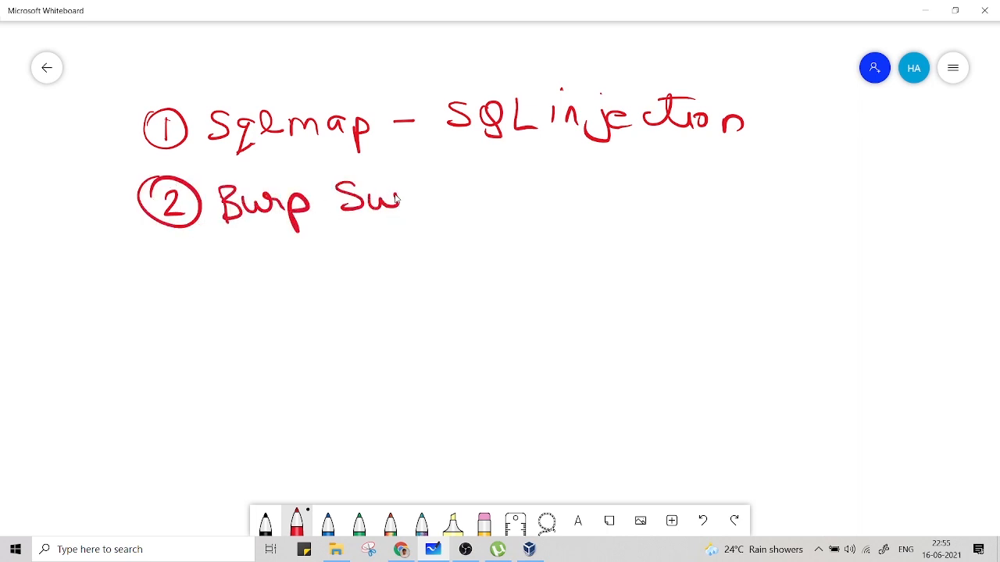
left_click_drag(403, 200, 484, 200)
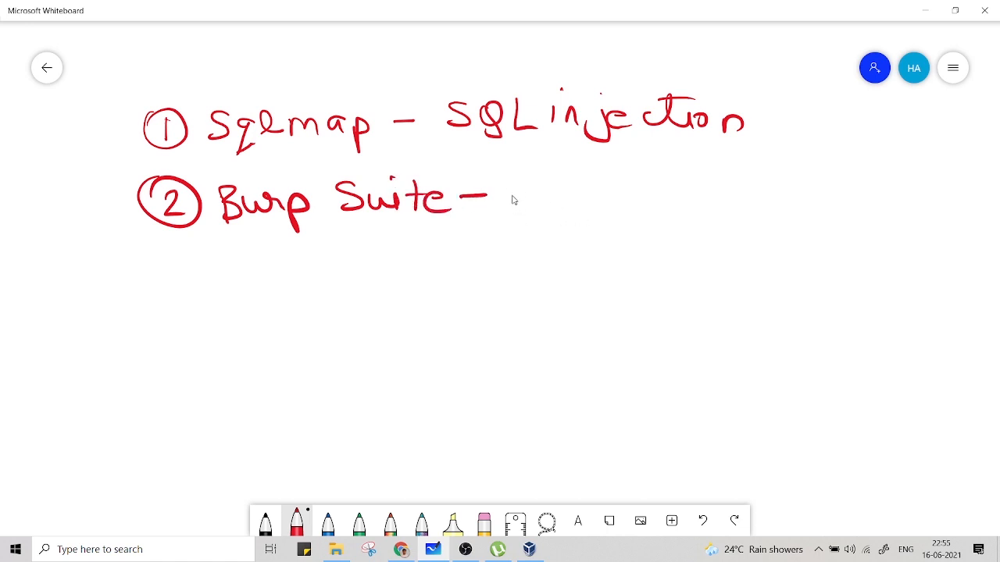
left_click_drag(531, 180, 531, 216)
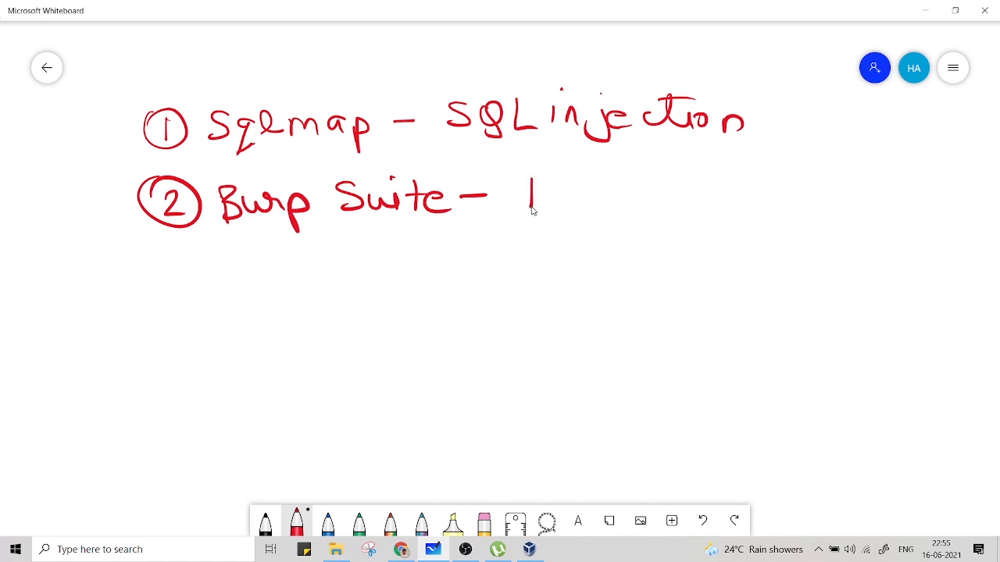
left_click_drag(539, 195, 617, 203)
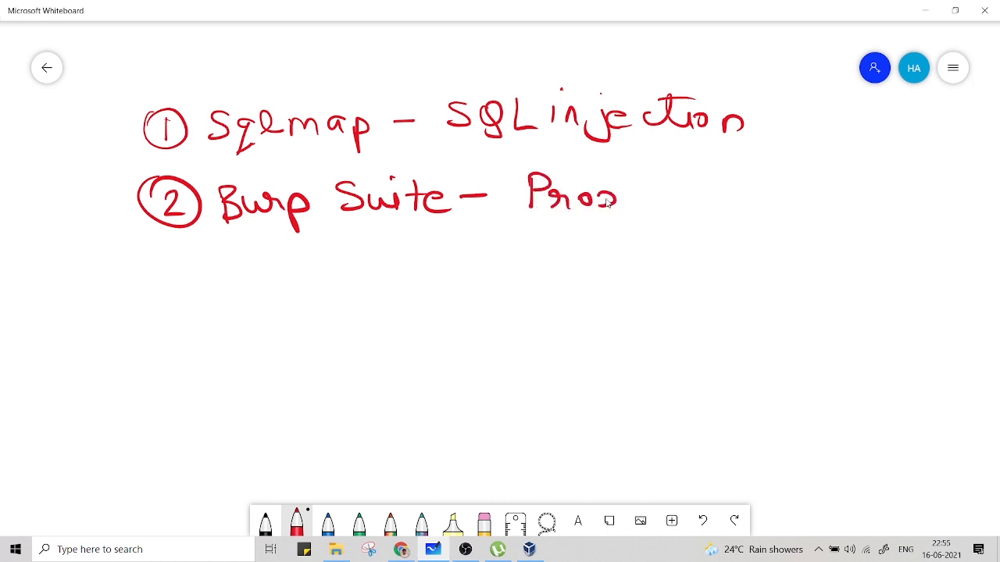
left_click_drag(609, 195, 675, 203)
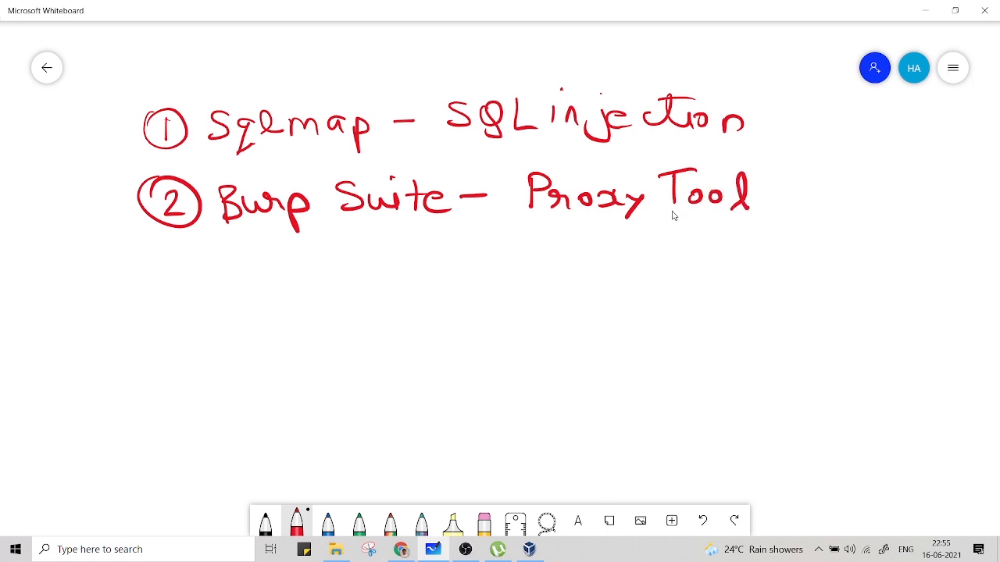
mouse_move(166, 279)
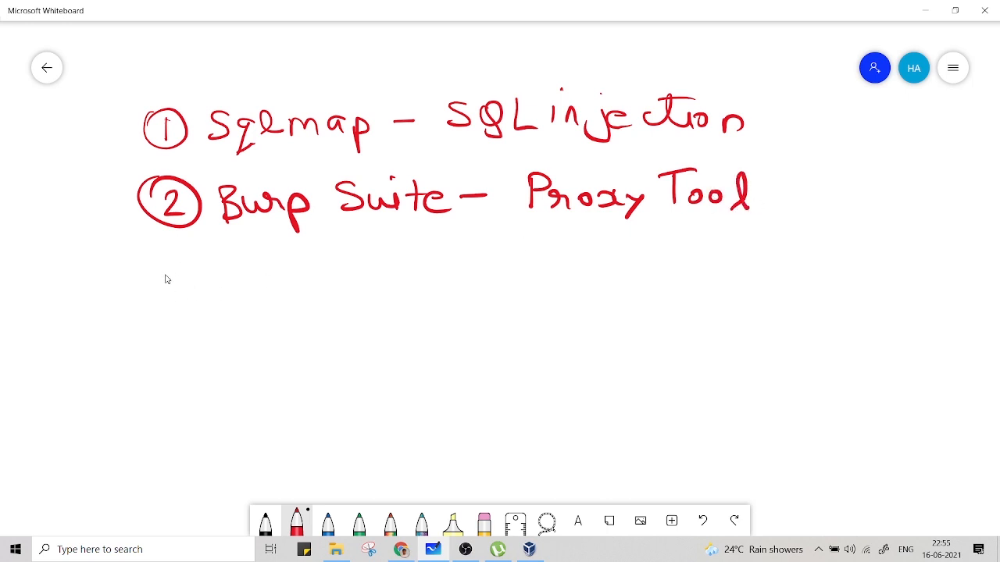
Handwrite dashed points 'Forensics' and 'Reverse Engineering' below.
left_click_drag(164, 273, 265, 282)
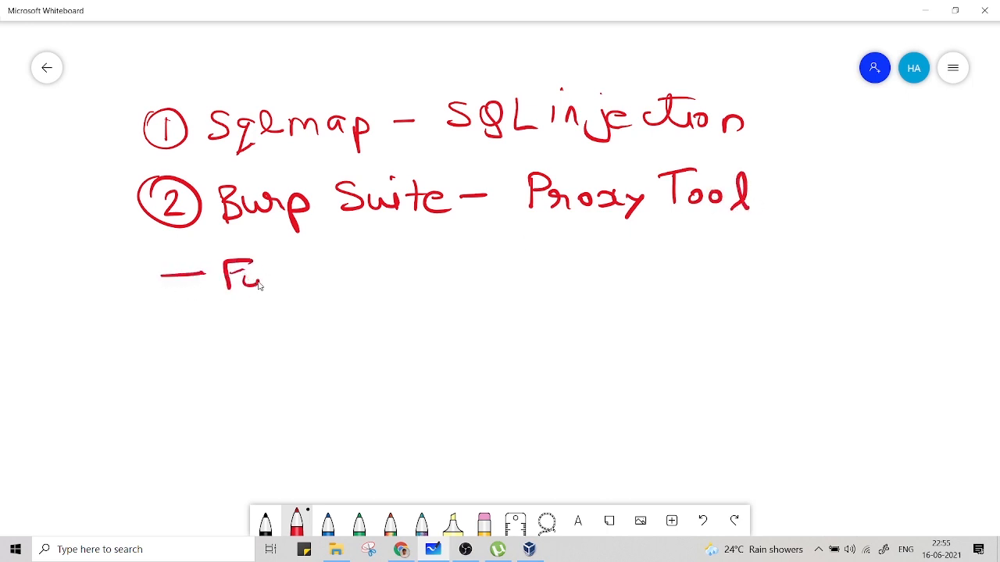
left_click_drag(234, 273, 367, 278)
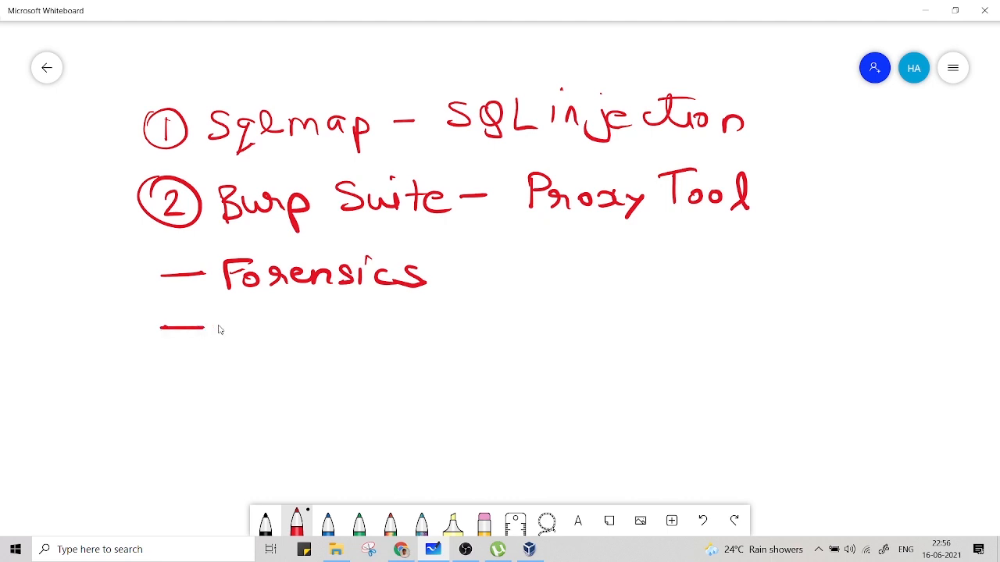
left_click_drag(226, 313, 250, 344)
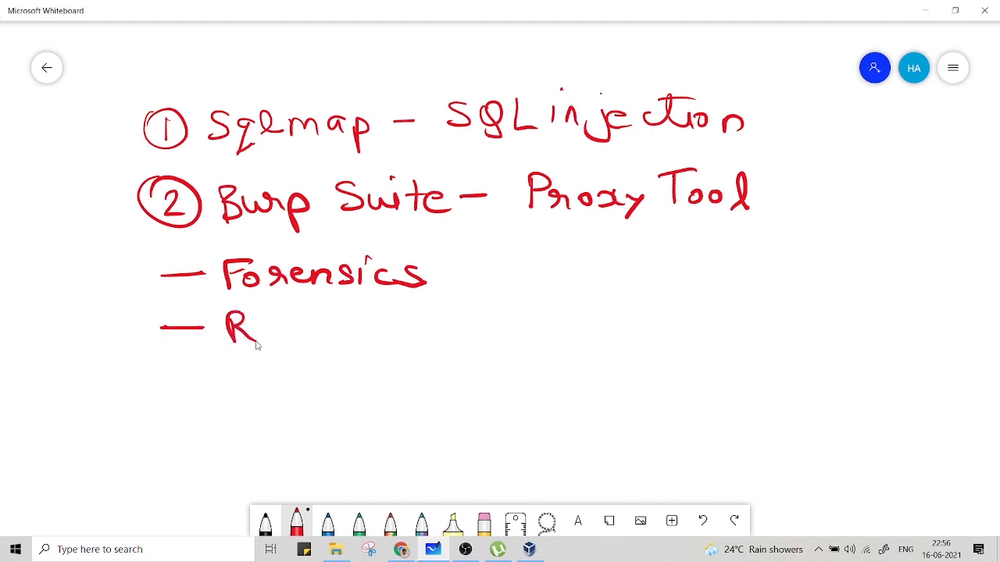
left_click_drag(258, 328, 375, 324)
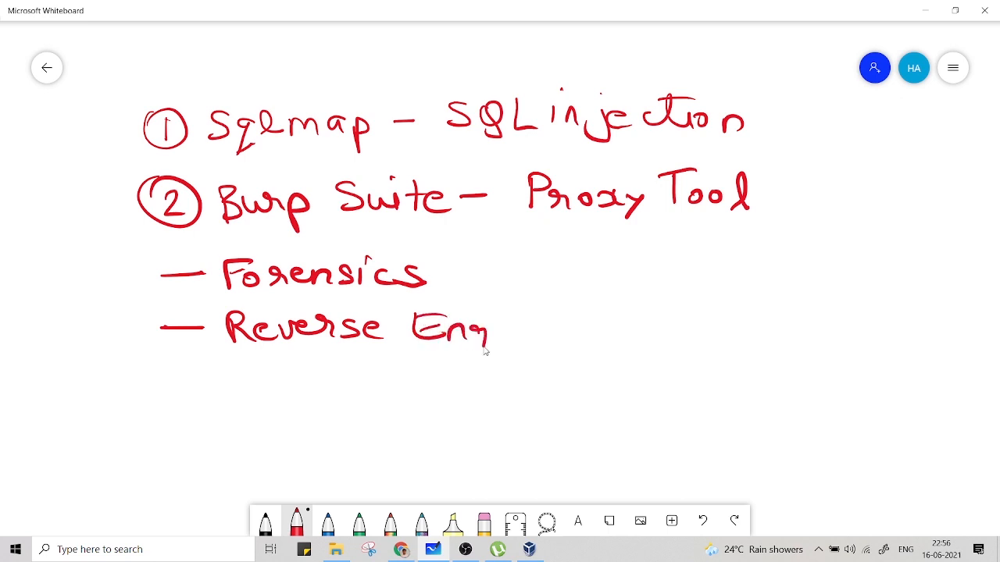
left_click_drag(484, 336, 594, 328)
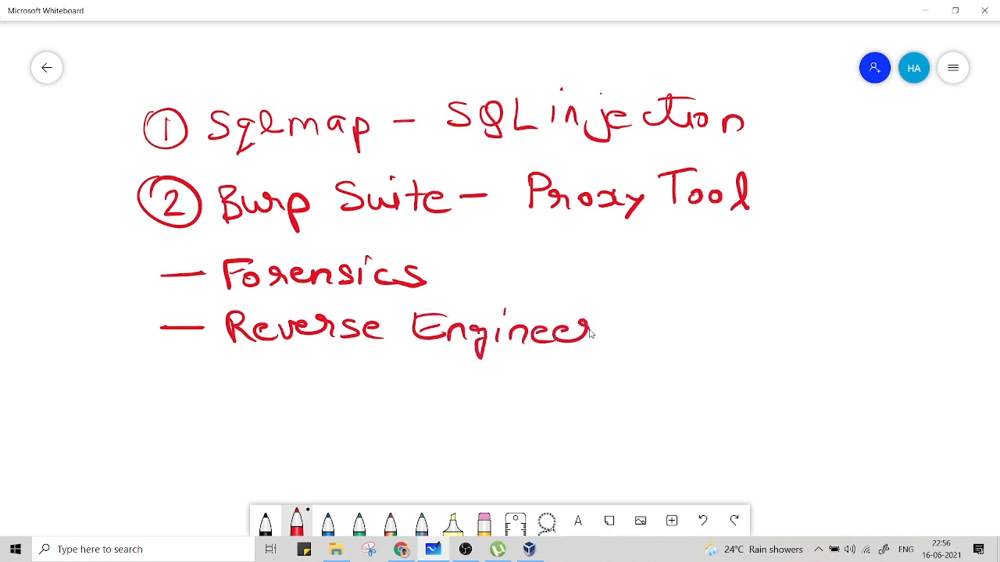
left_click_drag(594, 336, 649, 336)
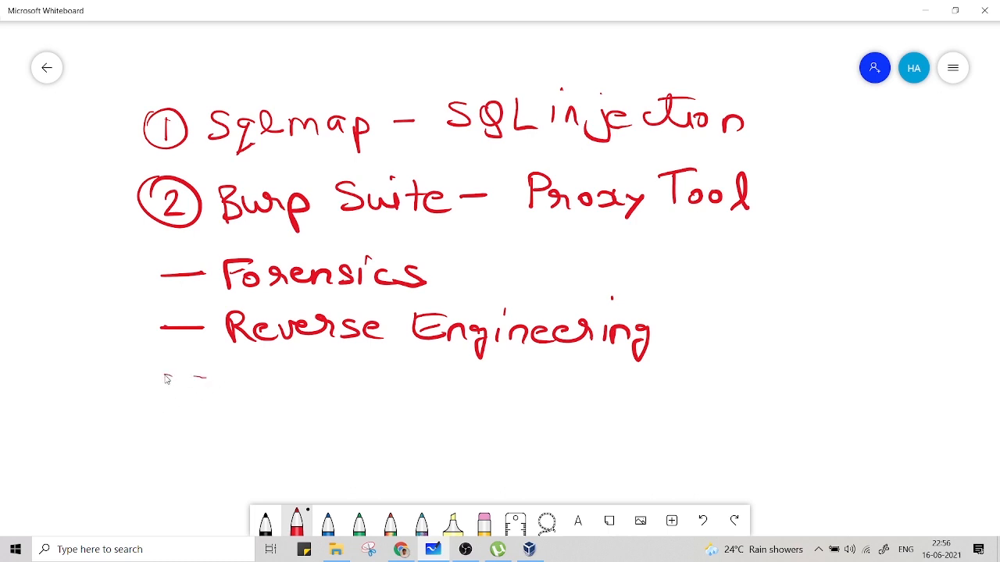
Handwrite a third dashed point 'Web Application Hacking' with trailing dots.
left_click_drag(164, 379, 297, 383)
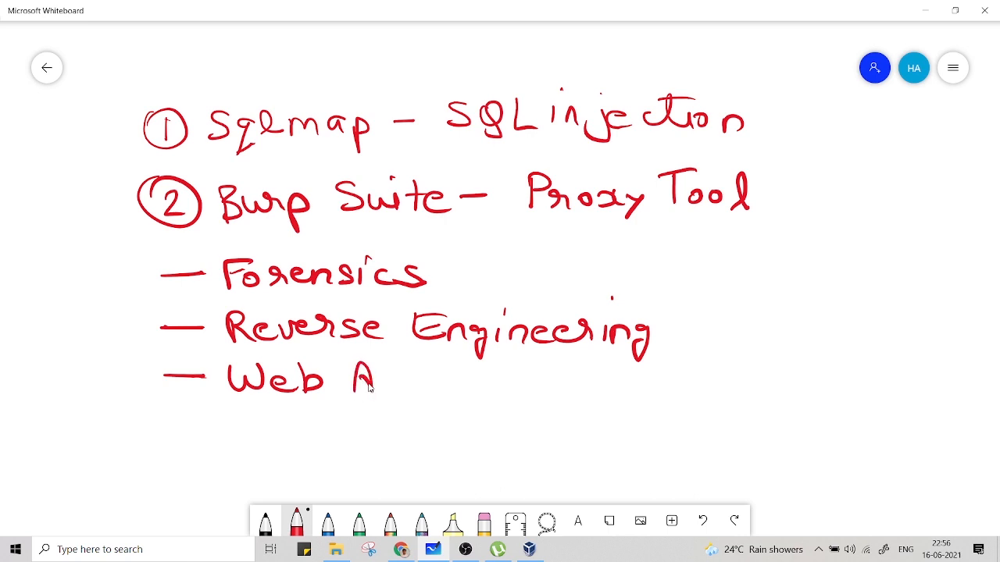
left_click_drag(367, 383, 449, 383)
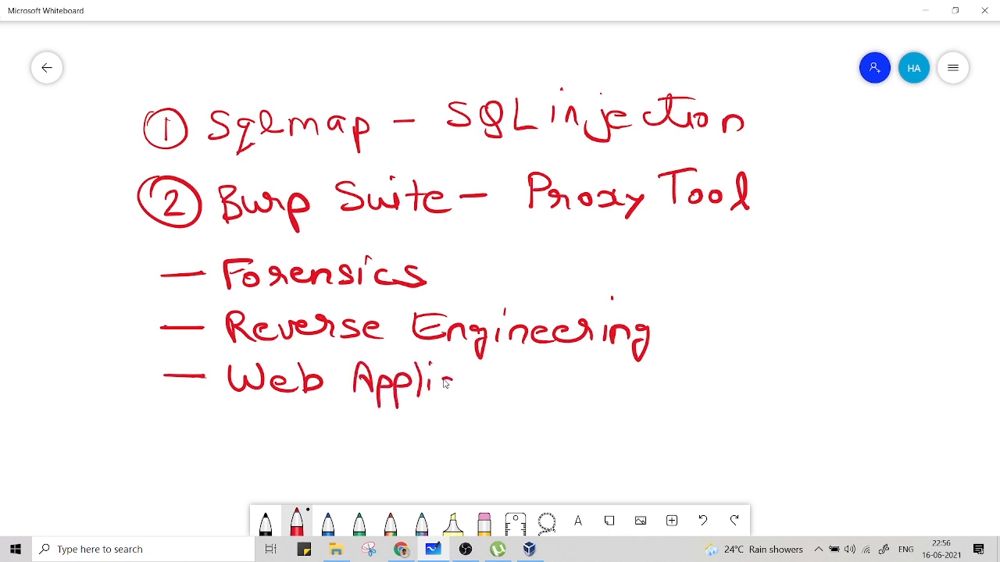
left_click_drag(445, 383, 528, 390)
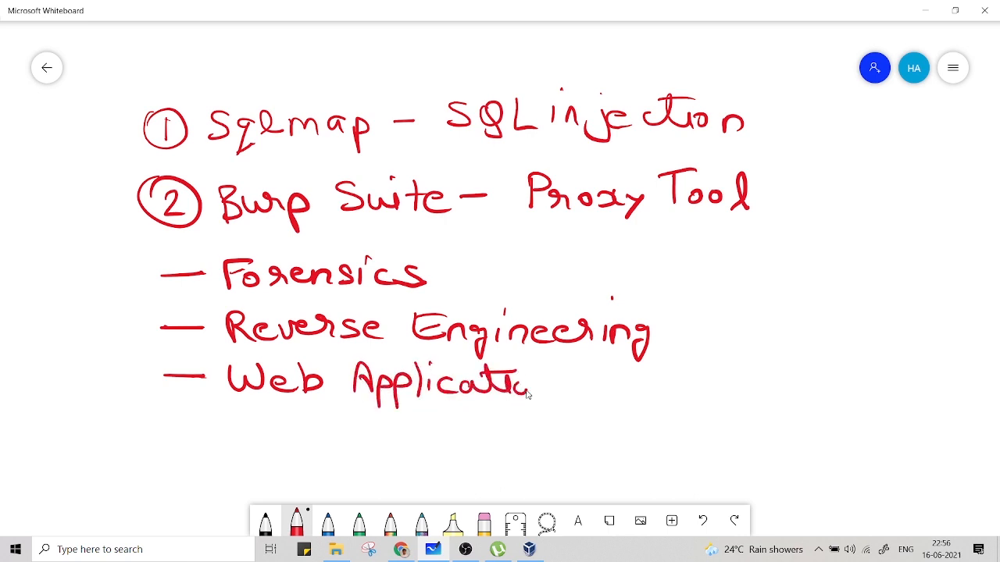
left_click_drag(531, 382, 617, 383)
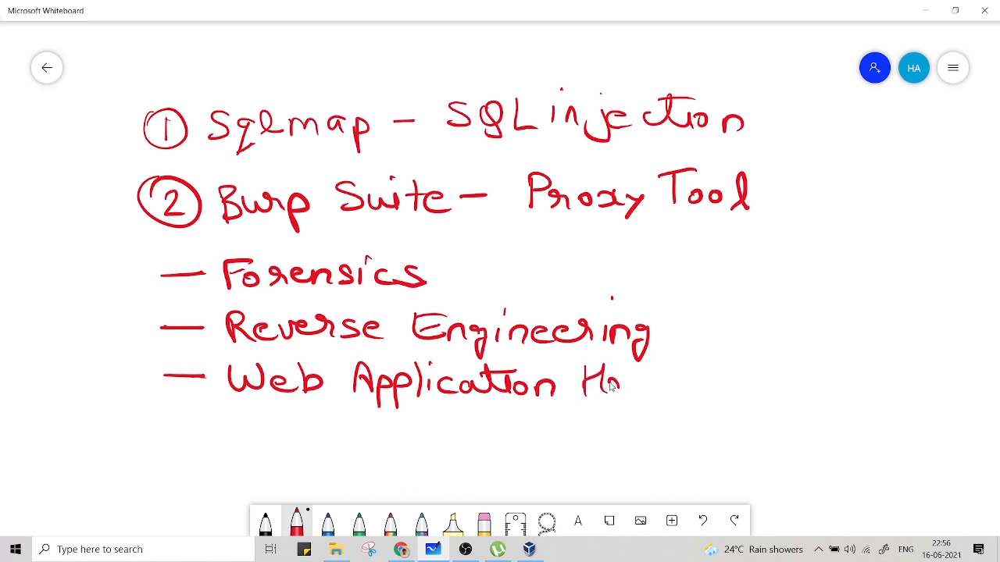
left_click_drag(617, 383, 679, 390)
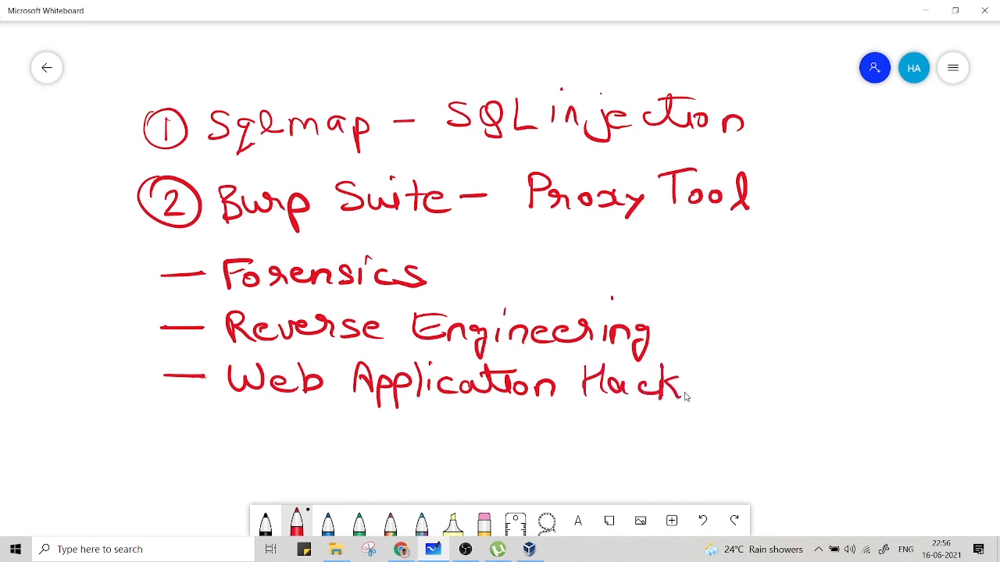
left_click_drag(684, 391, 726, 394)
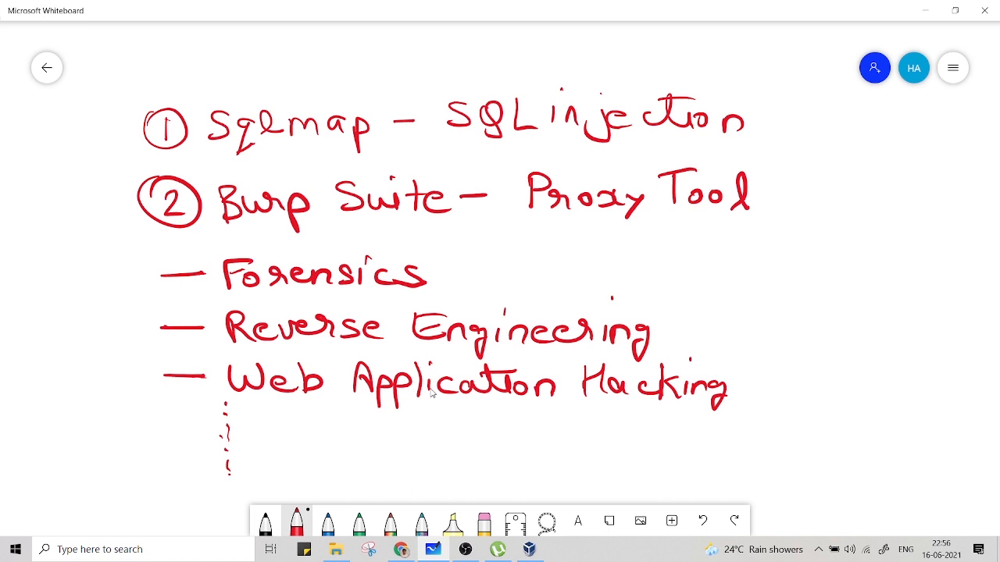
mouse_move(537, 328)
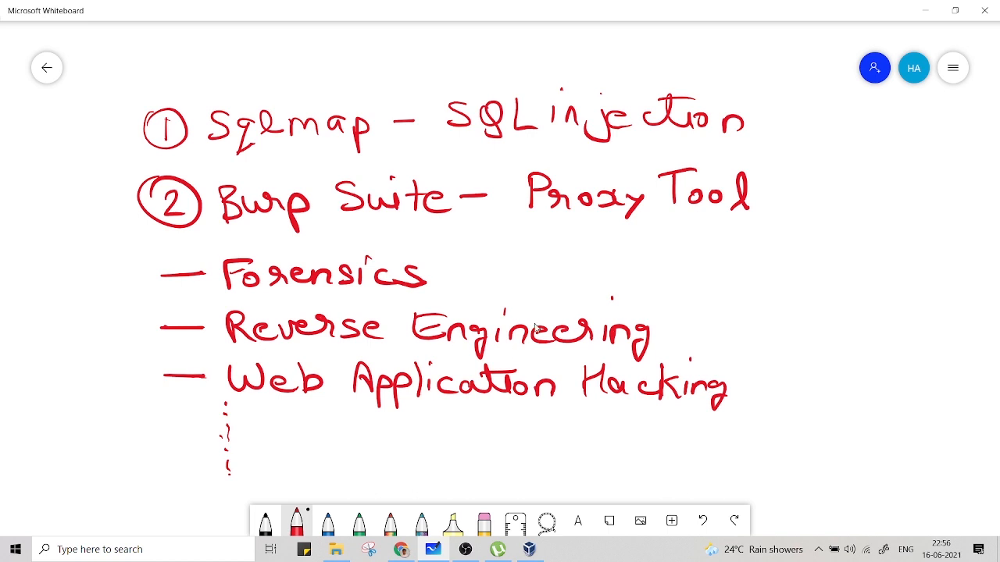
mouse_move(496, 550)
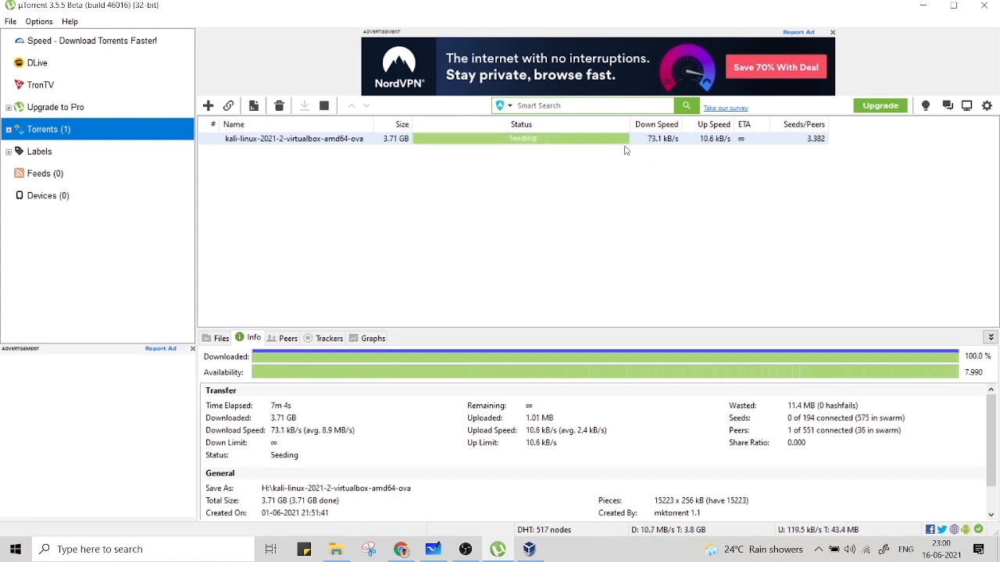
From the Kali torrent's context menu, show its containing folder and select the .ova file.
right_click(638, 148)
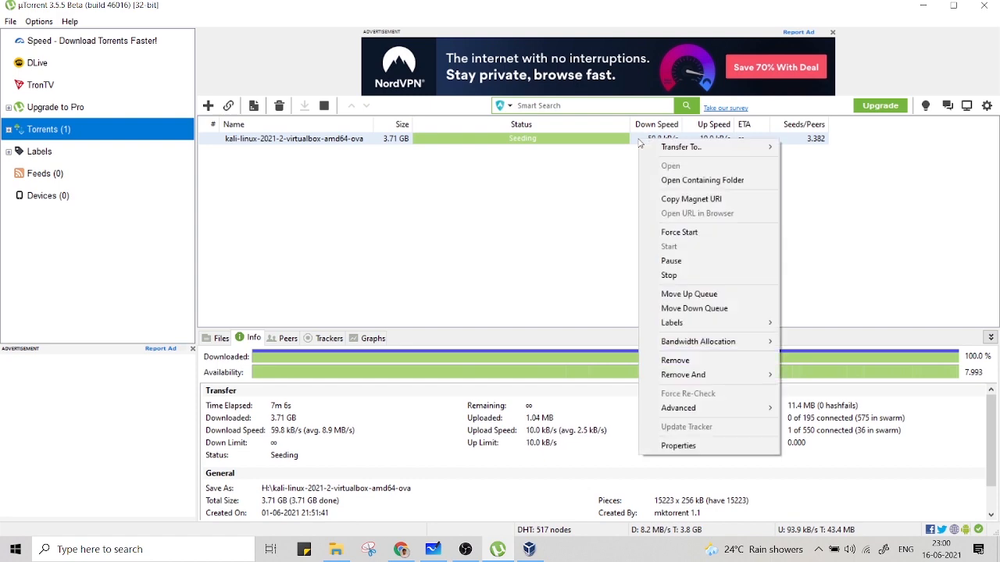
mouse_move(701, 180)
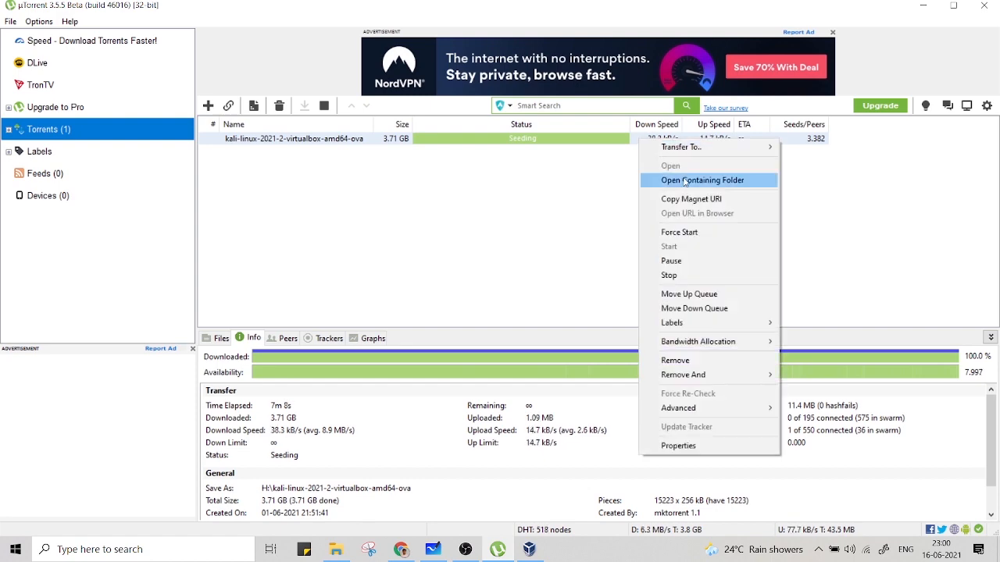
left_click(702, 181)
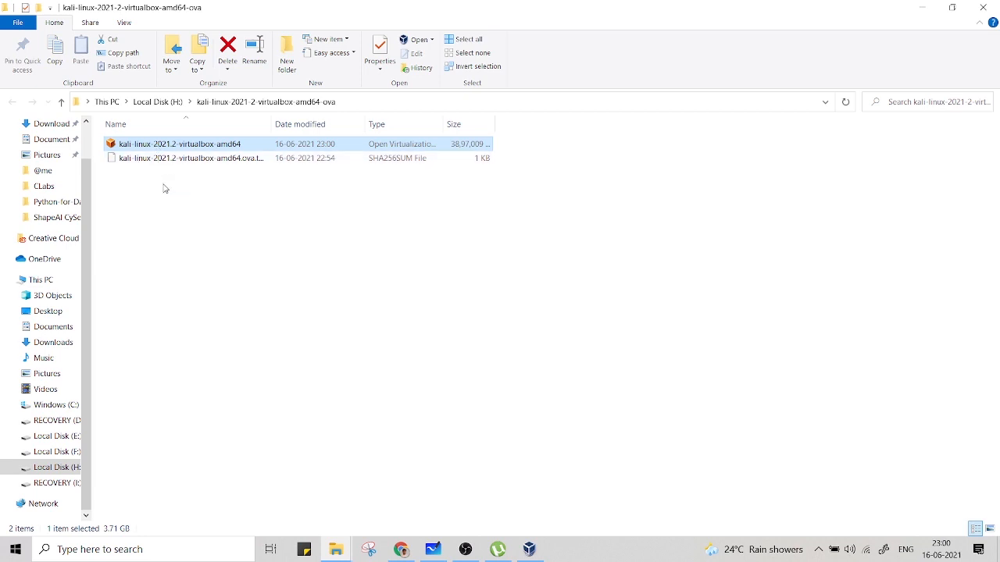
left_click(344, 153)
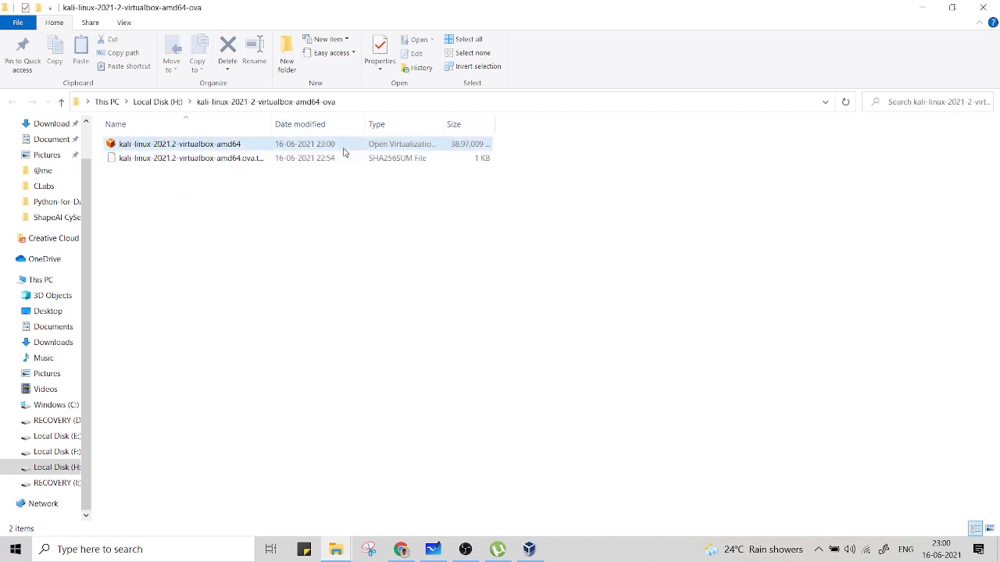
left_click(178, 144)
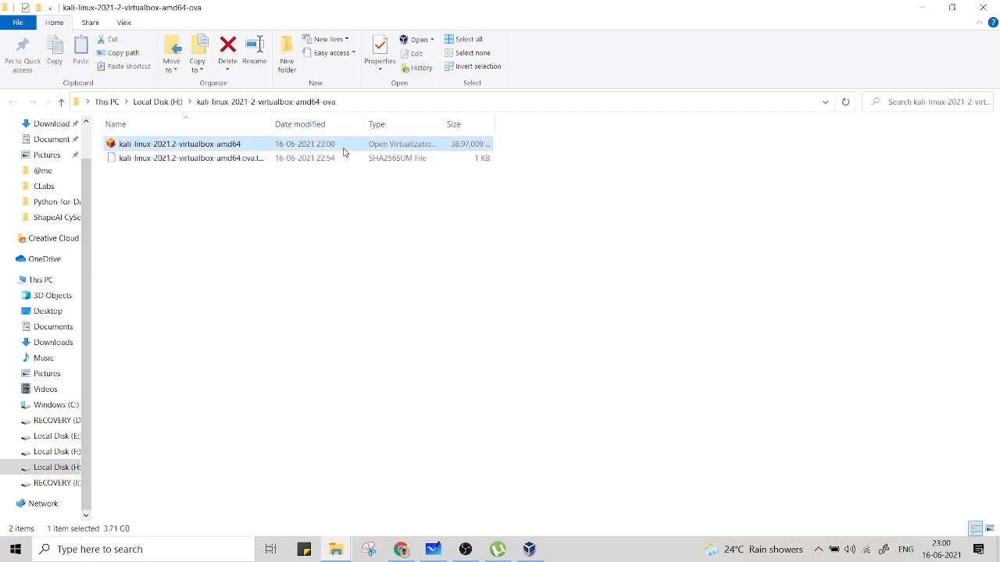
double_click(178, 144)
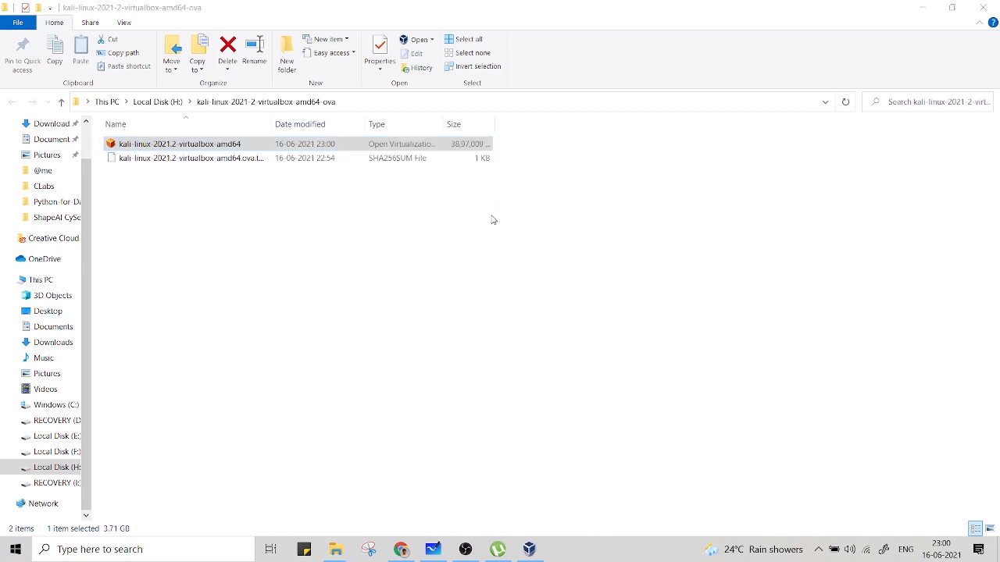
Import the Kali Linux 2021.2 appliance with default settings, agreeing to its license.
double_click(180, 144)
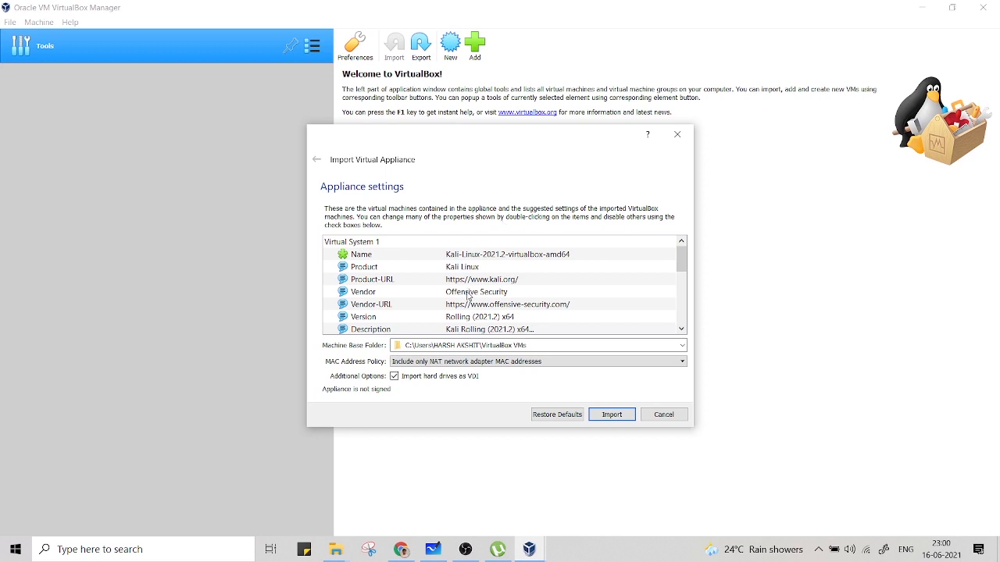
mouse_move(556, 380)
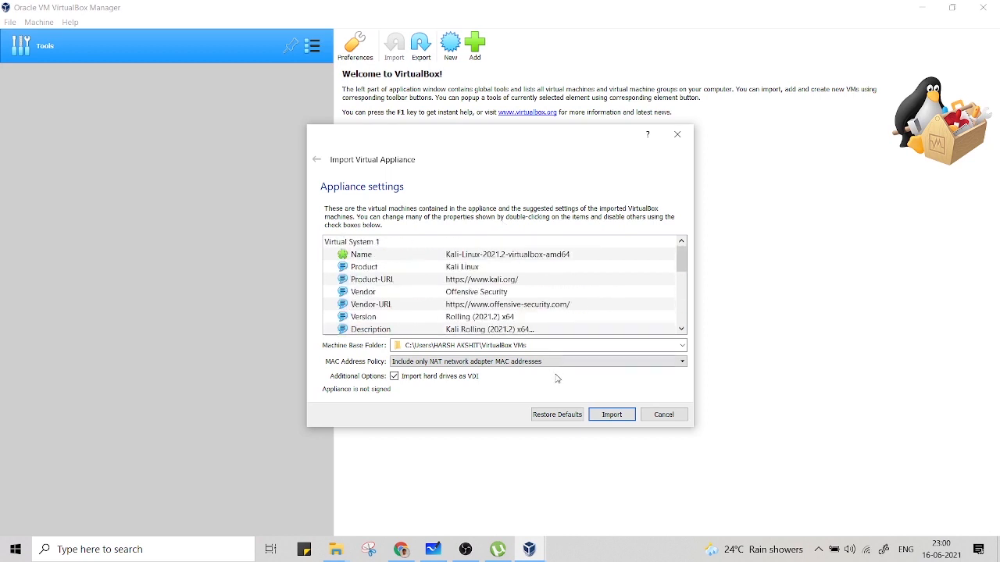
left_click(612, 414)
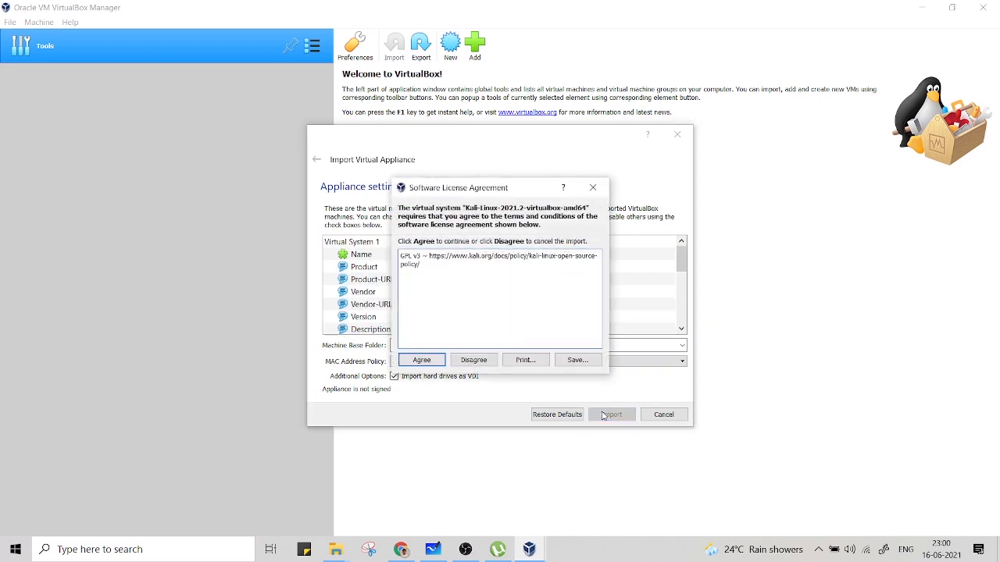
left_click(420, 359)
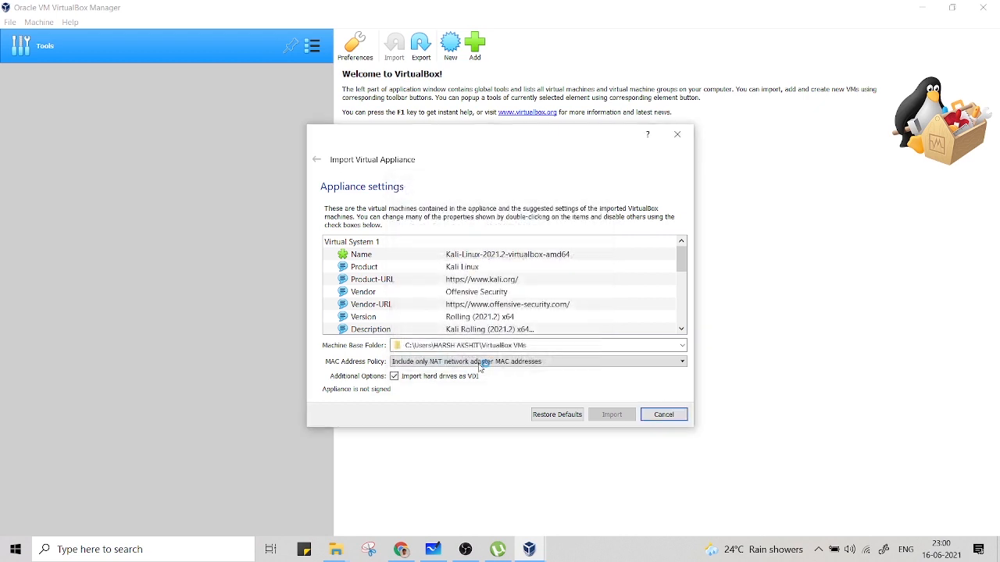
left_click(613, 414)
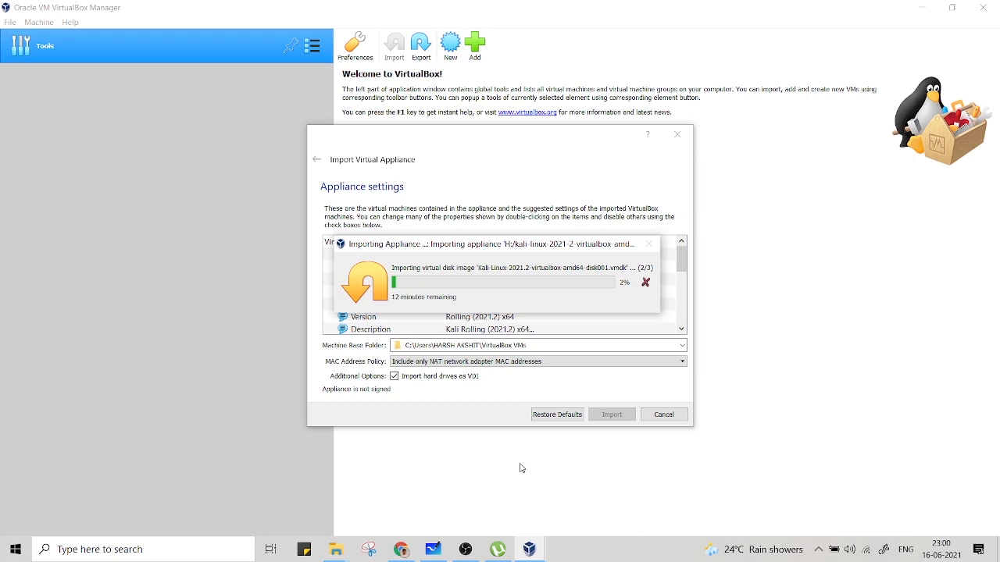
mouse_move(512, 452)
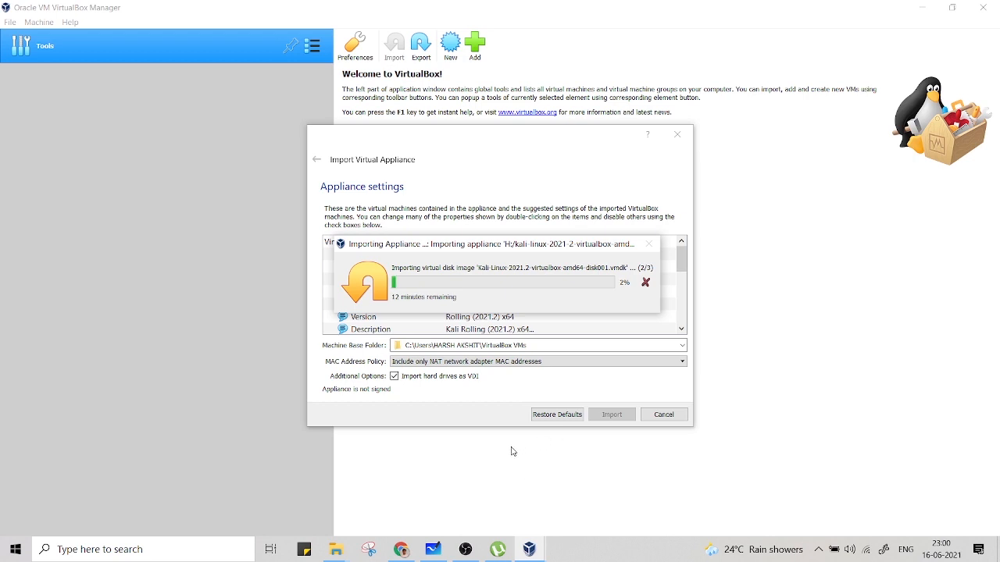
mouse_move(522, 431)
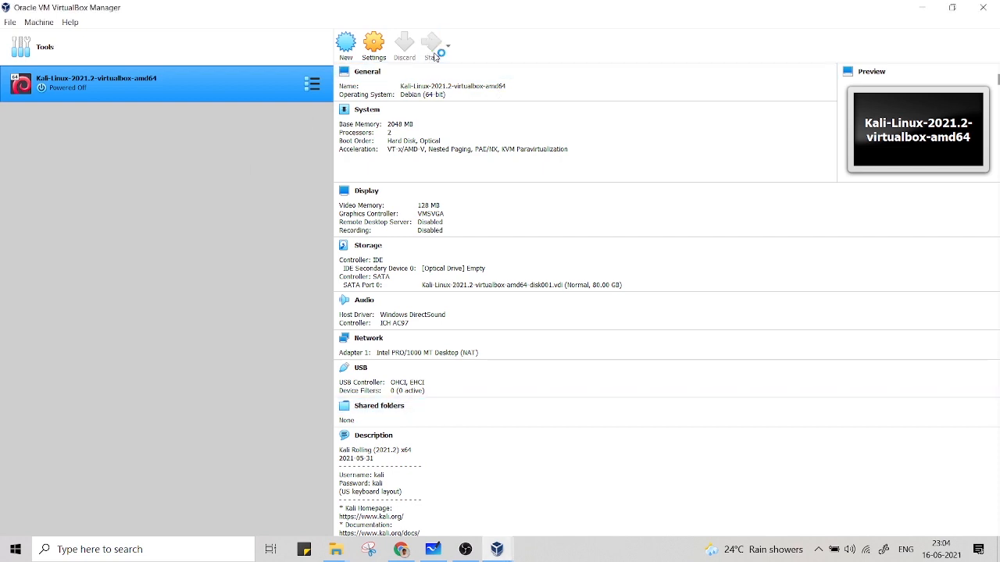
Search the Kali docs for 'ksli linux' to reach the Kali Default Credentials page.
left_click(432, 45)
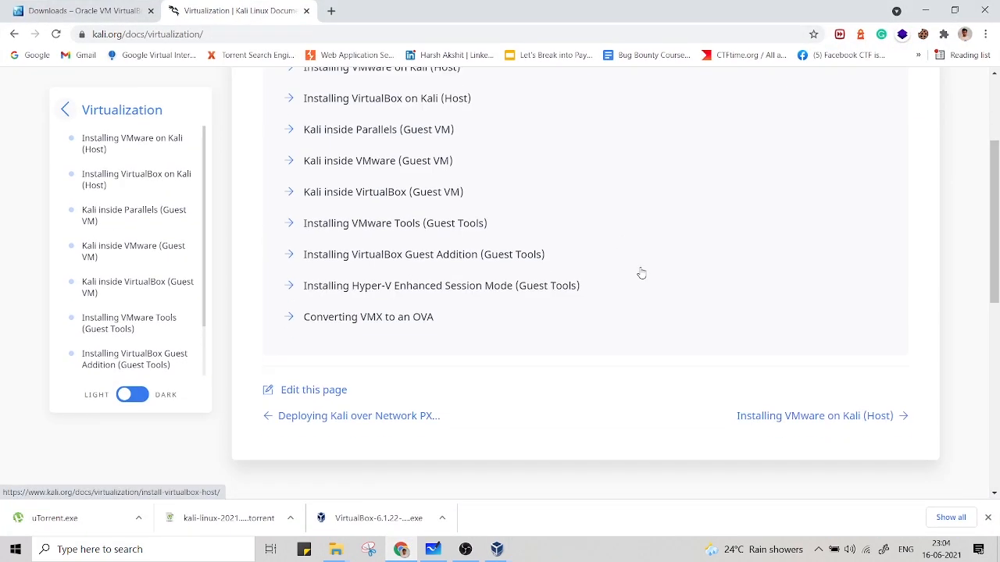
left_click(384, 190)
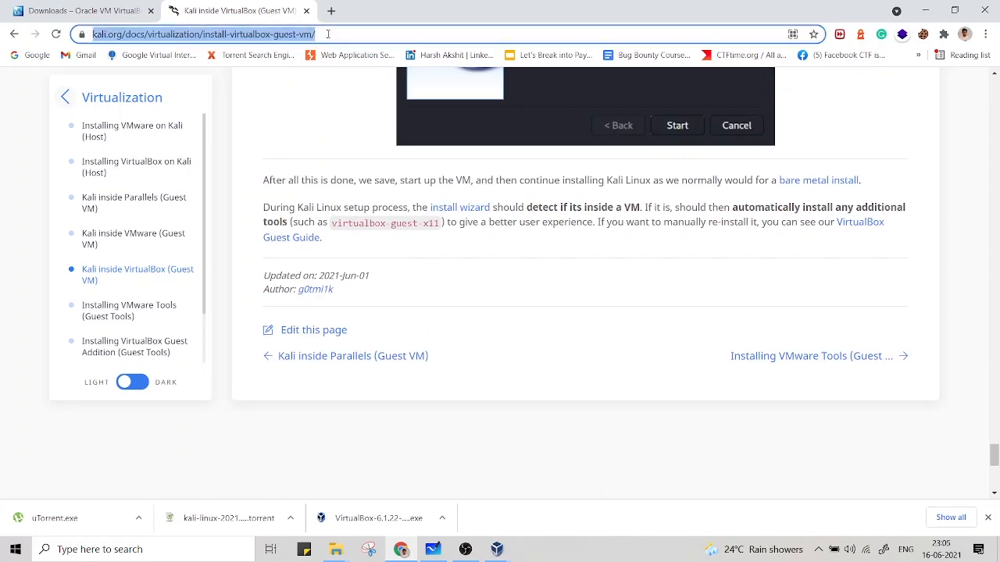
type("ksli linux")
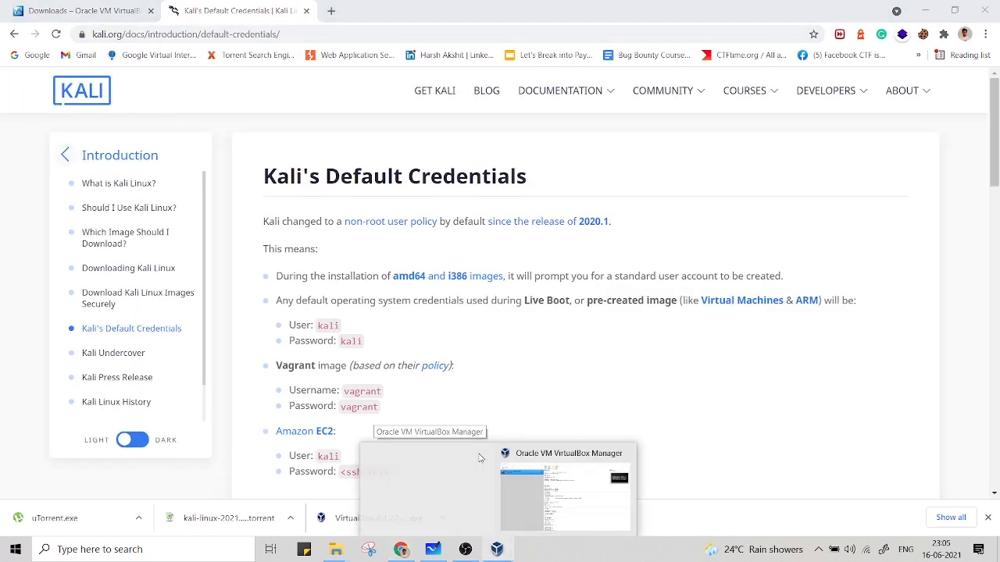
Dismiss the failed-session error in VirtualBox Manager and start the Kali VM again.
left_click(565, 497)
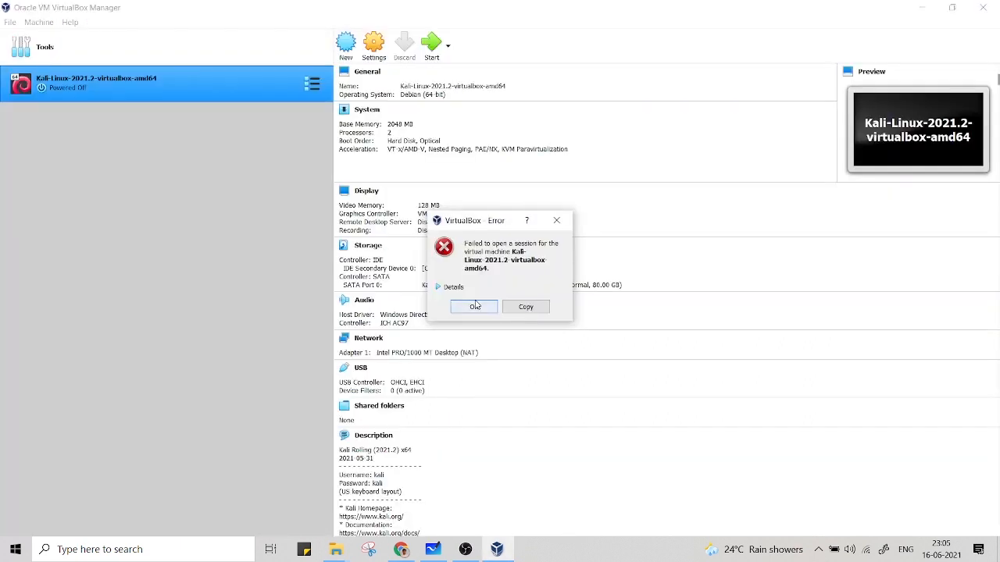
left_click(453, 288)
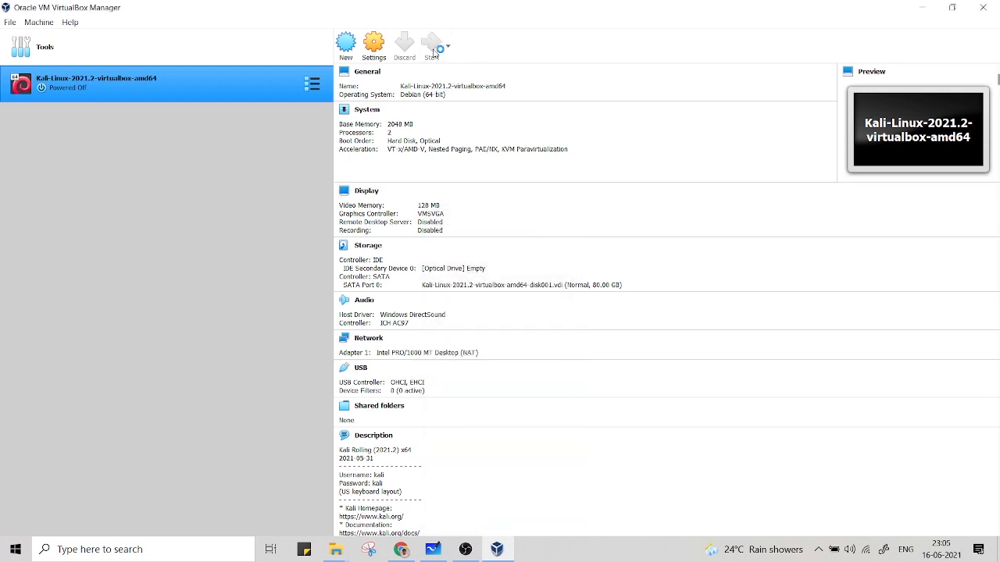
left_click(432, 45)
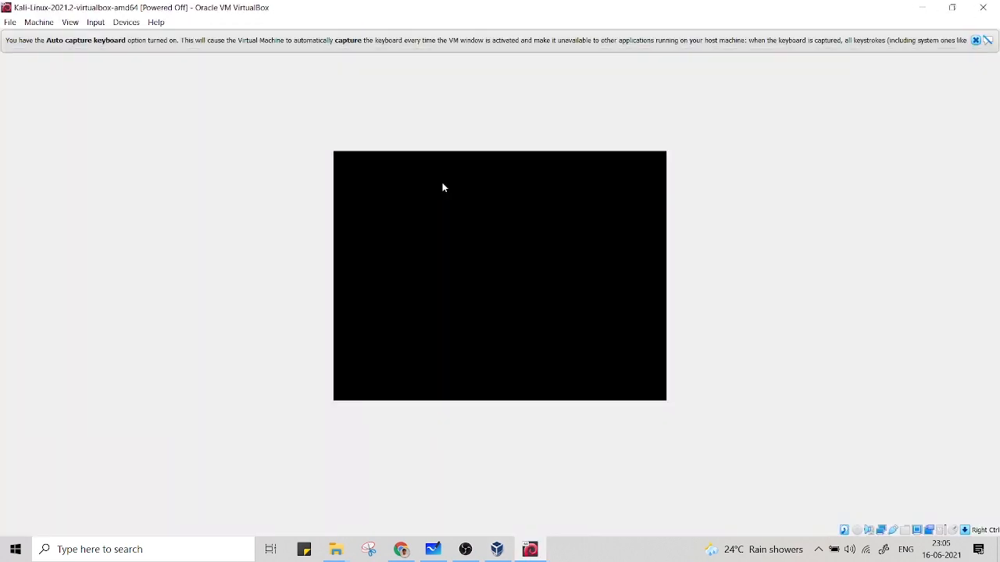
Find the Ask Ubuntu answer on the USB 2.0 controller error and follow its link to the VirtualBox downloads page.
left_click(431, 44)
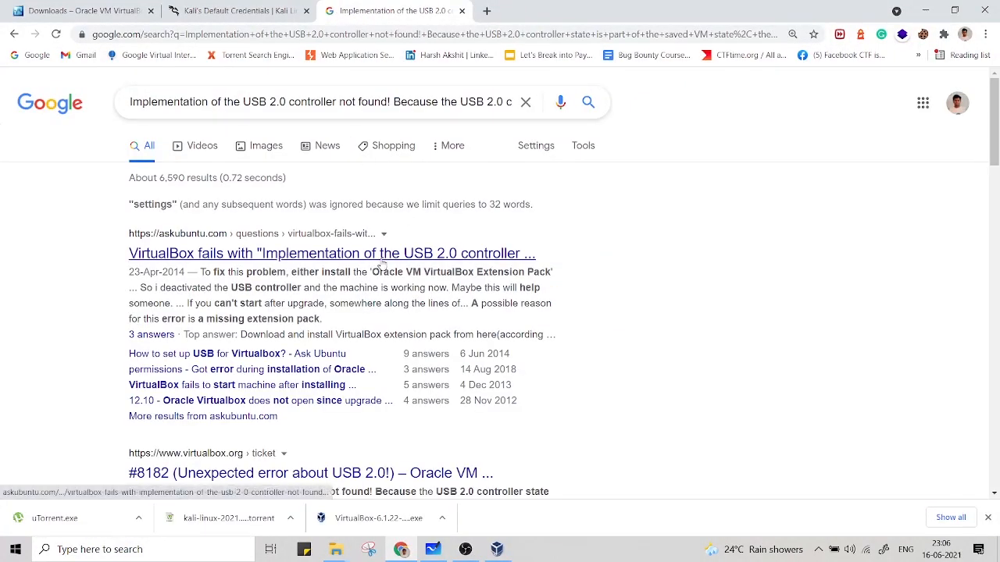
left_click(331, 253)
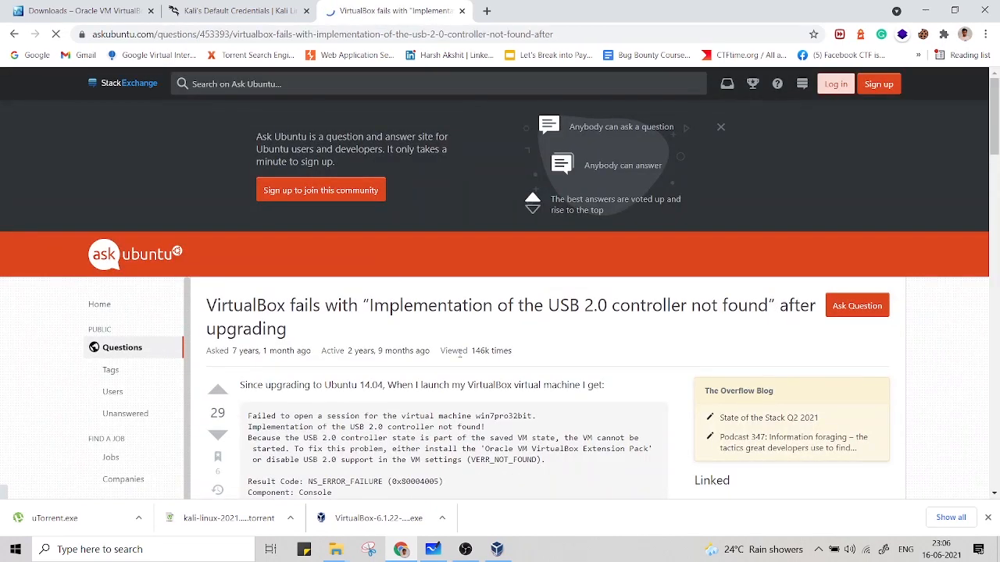
scroll("down", 3)
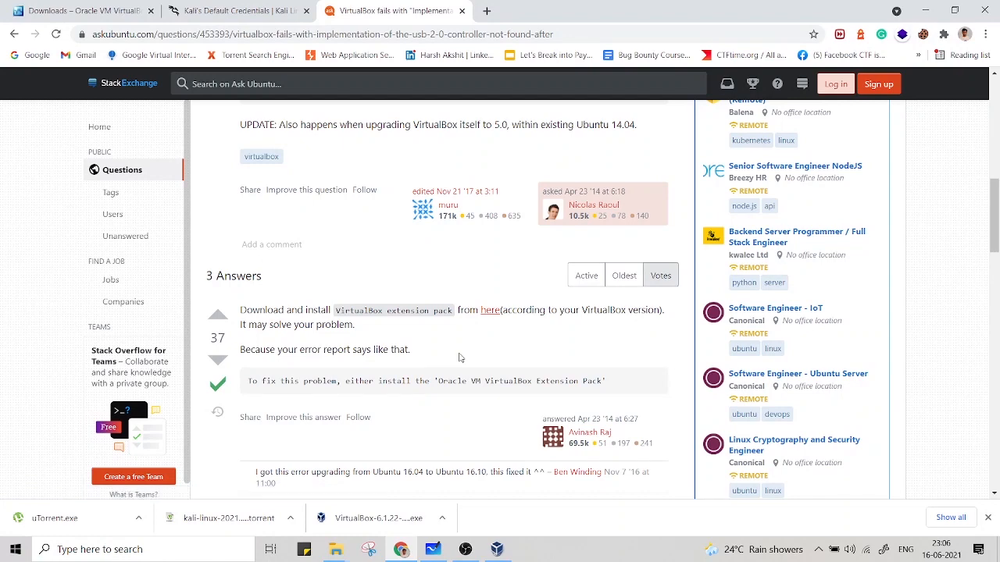
mouse_move(490, 309)
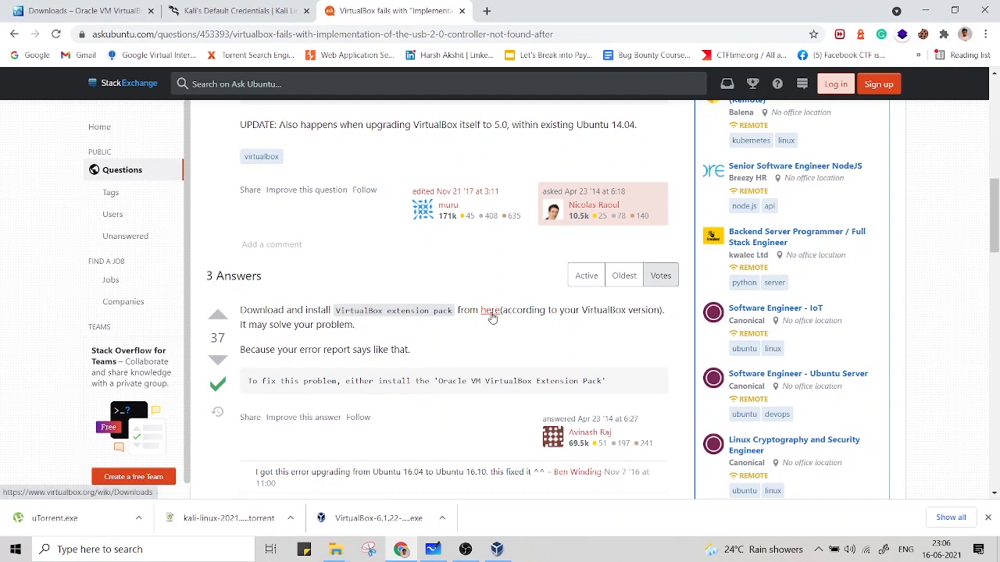
left_click(490, 309)
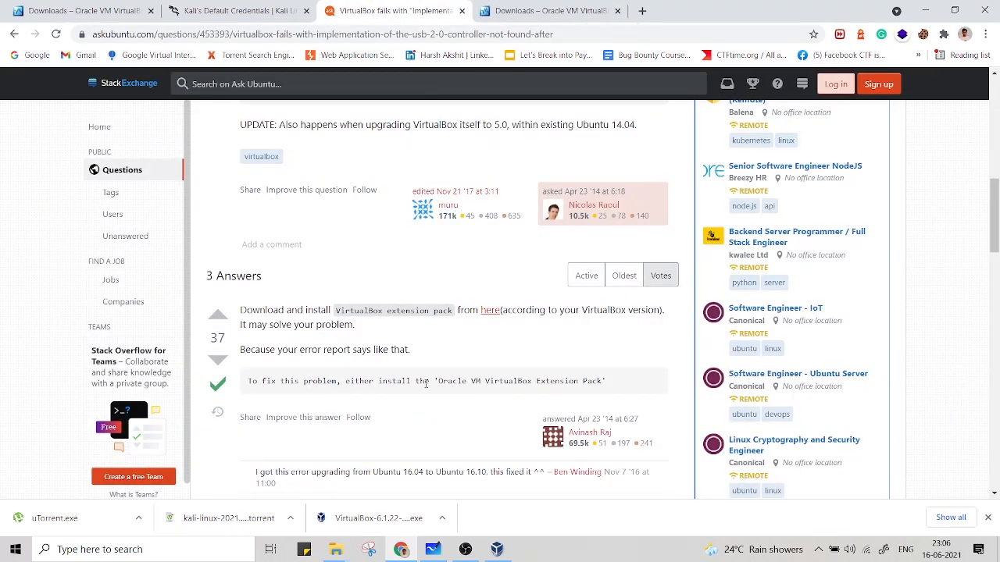
scroll("down", 3)
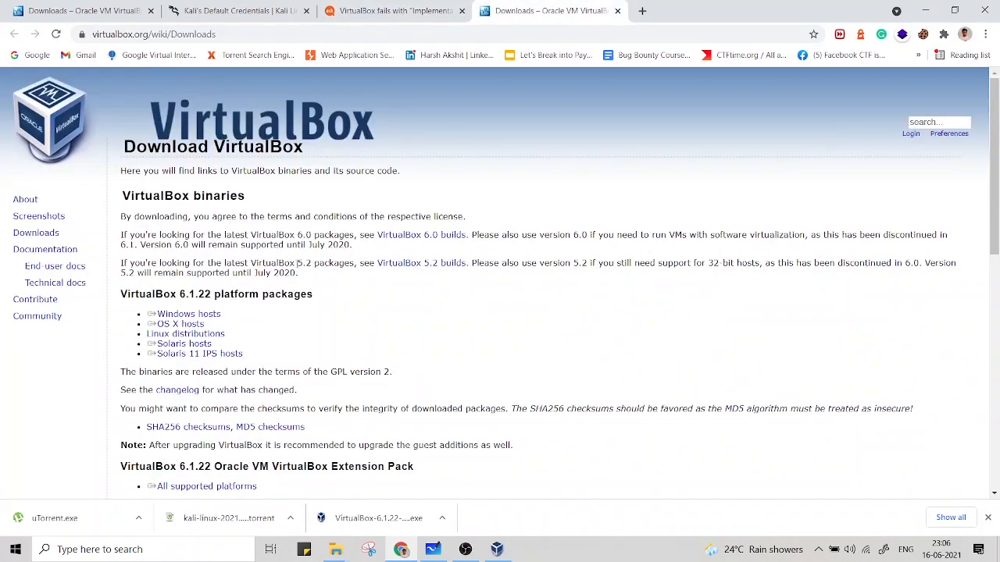
Download the VirtualBox 6.1.22 Extension Pack for all platforms and open the downloaded file.
scroll("down", 3)
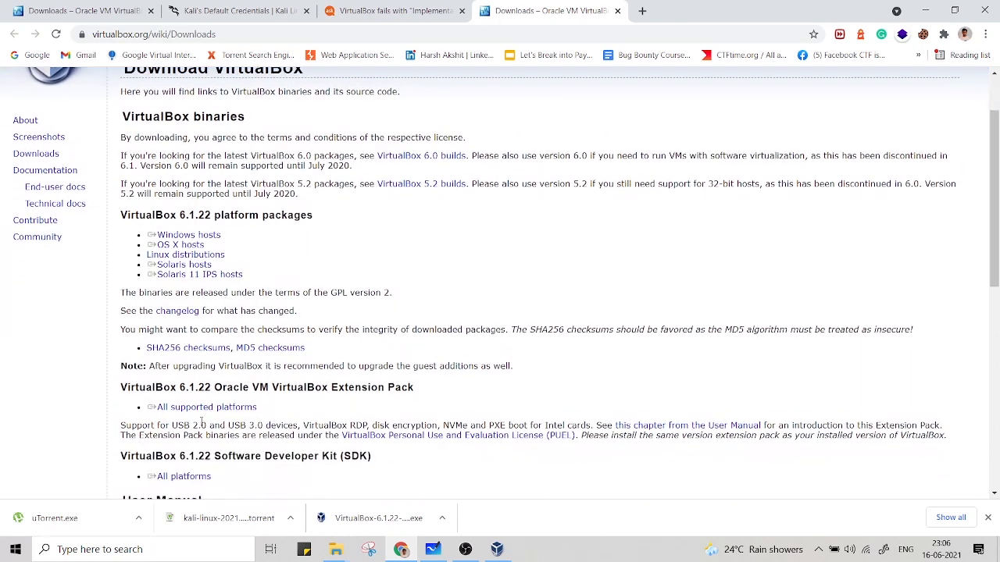
left_click(200, 406)
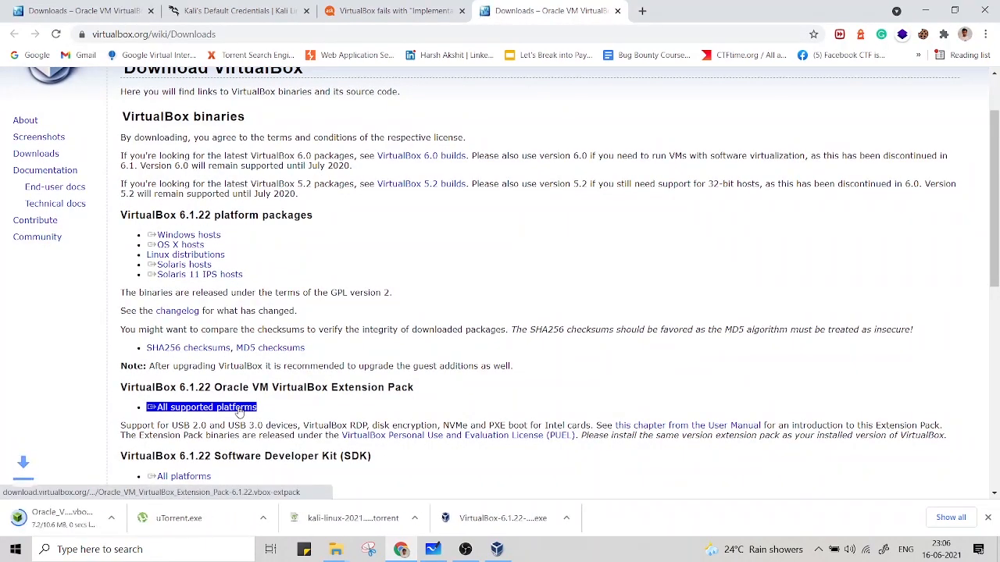
left_click(207, 406)
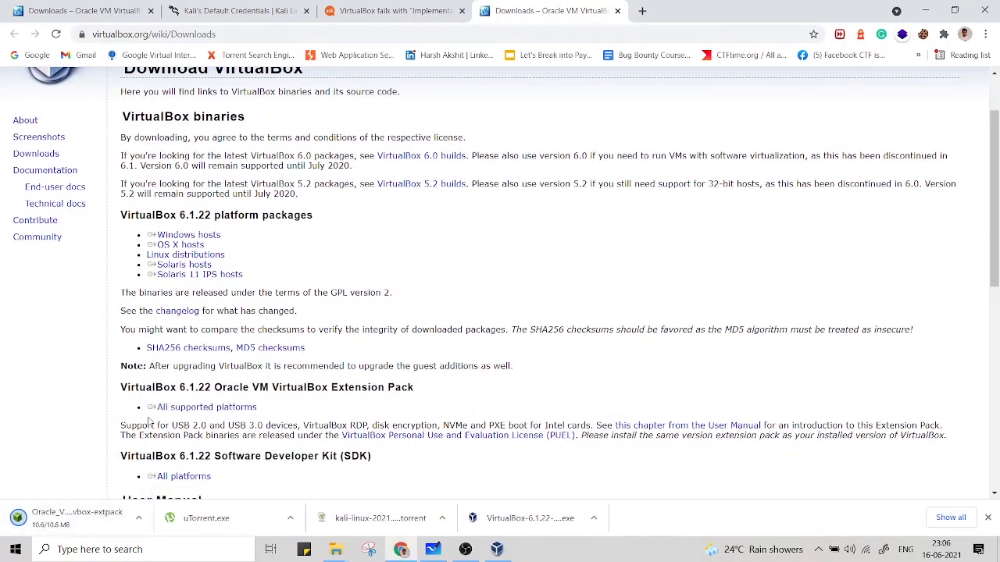
double_click(146, 216)
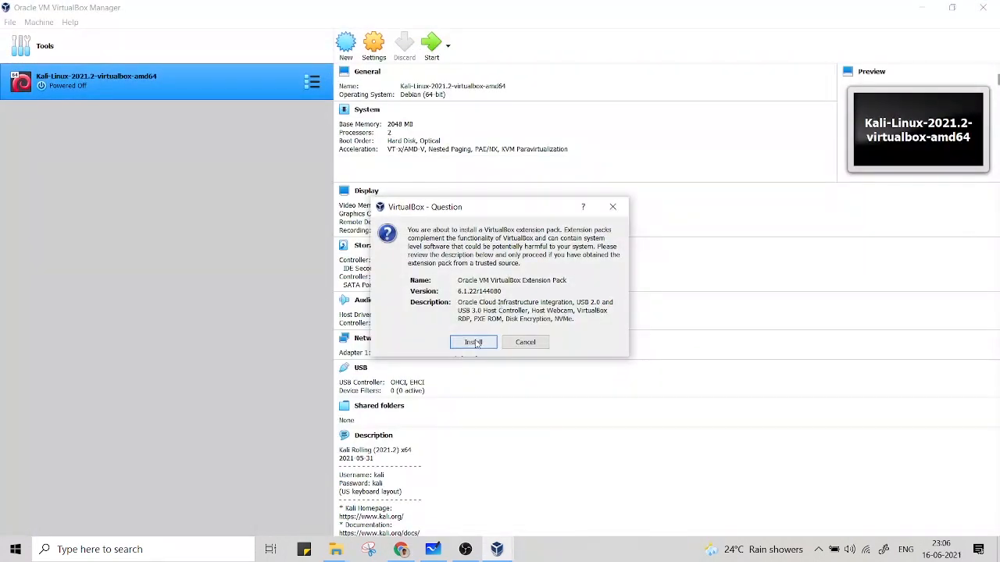
Confirm installing the 6.1.22 Extension Pack and agree to its license.
left_click(473, 342)
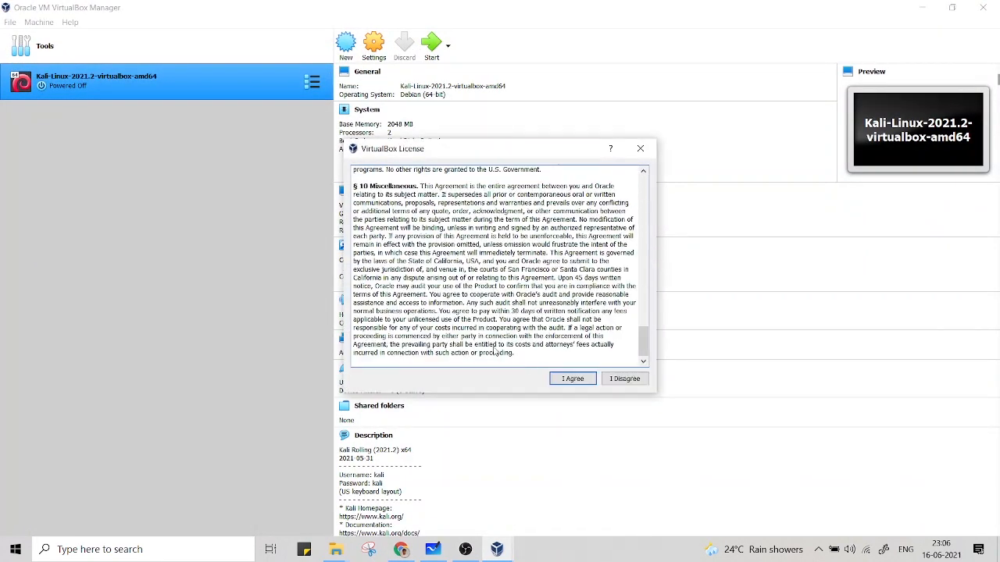
left_click(571, 379)
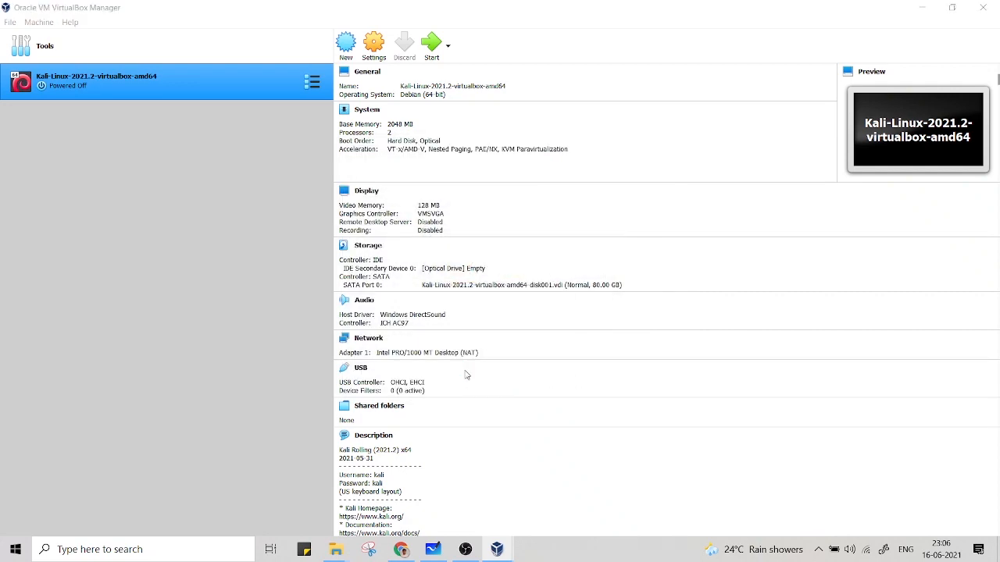
mouse_move(511, 309)
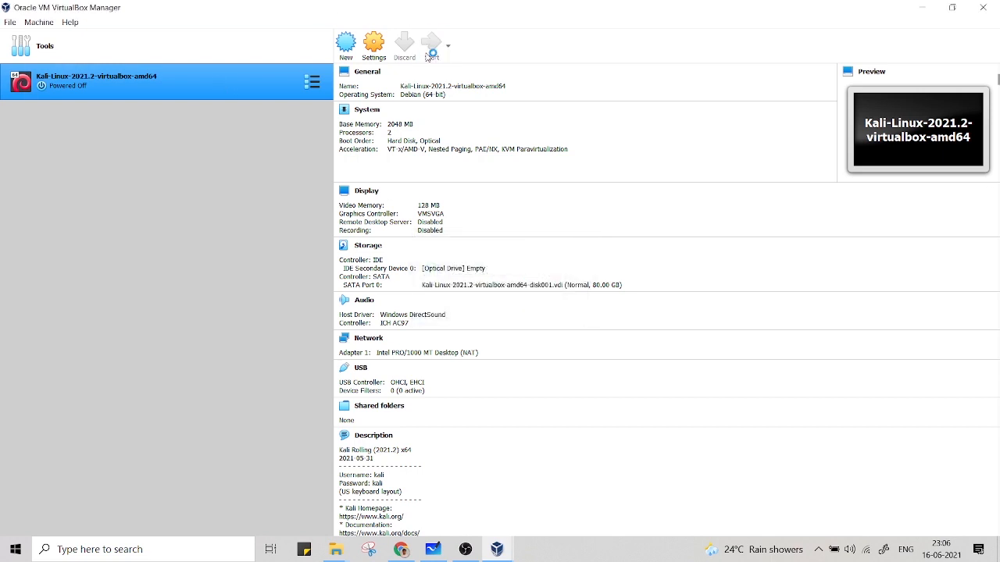
mouse_move(335, 212)
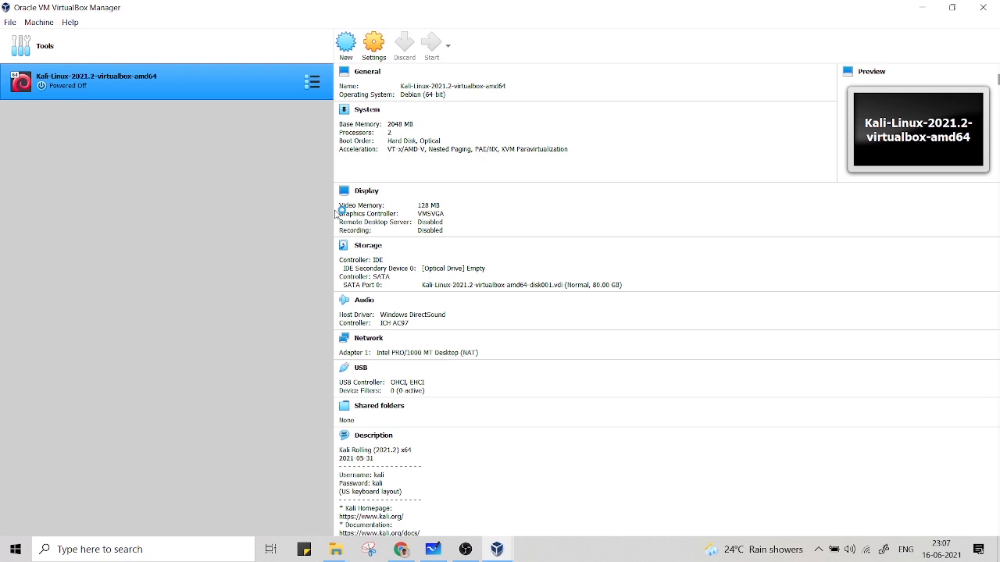
Boot the Kali VM and log in at the sign-in screen as user kali with password kali.
left_click(431, 44)
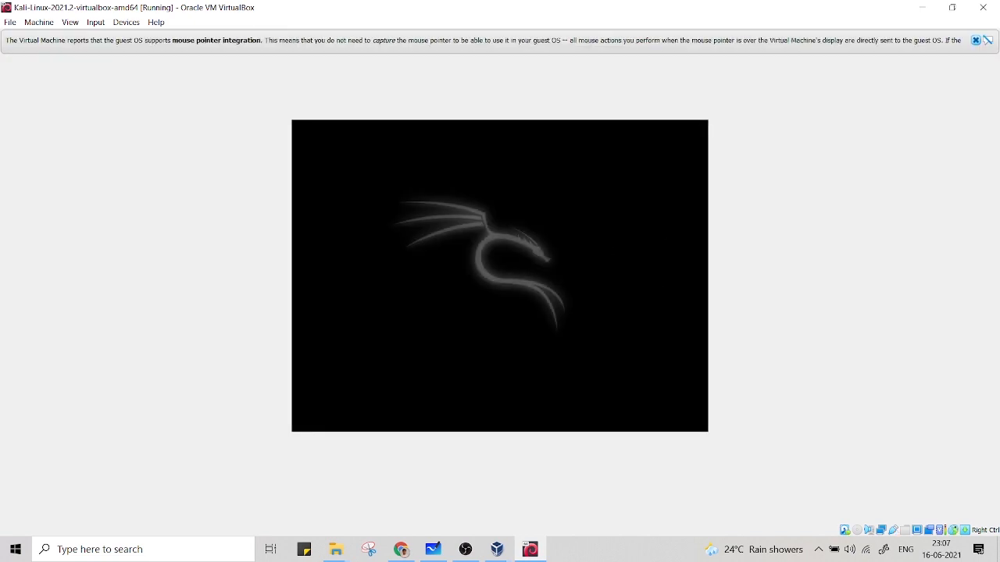
left_click(975, 41)
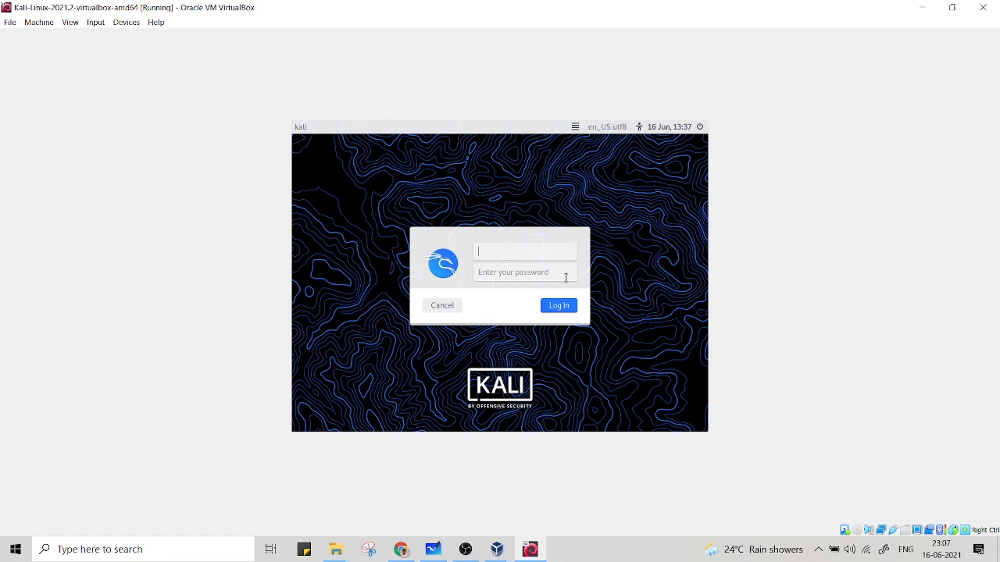
type("kal")
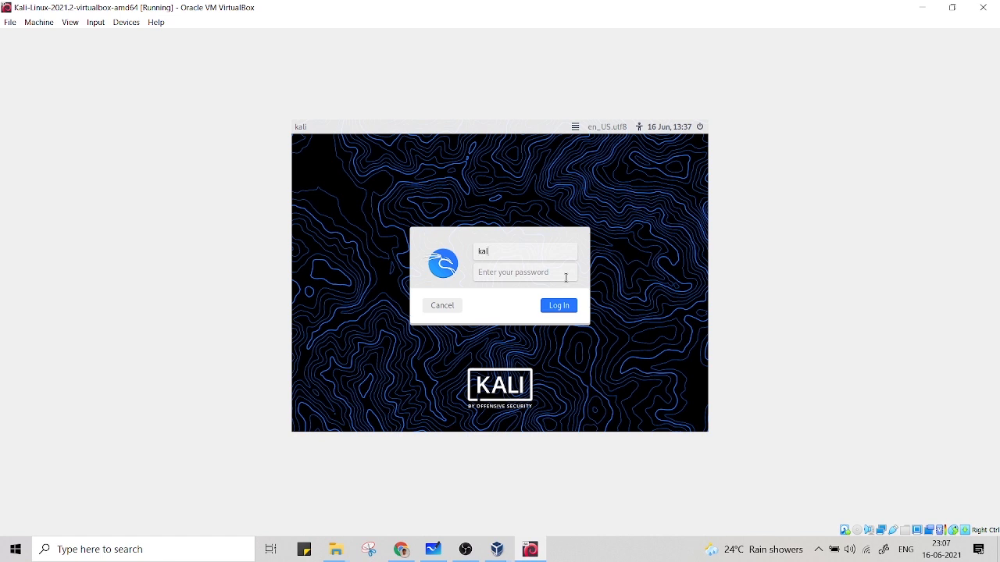
left_click(524, 272)
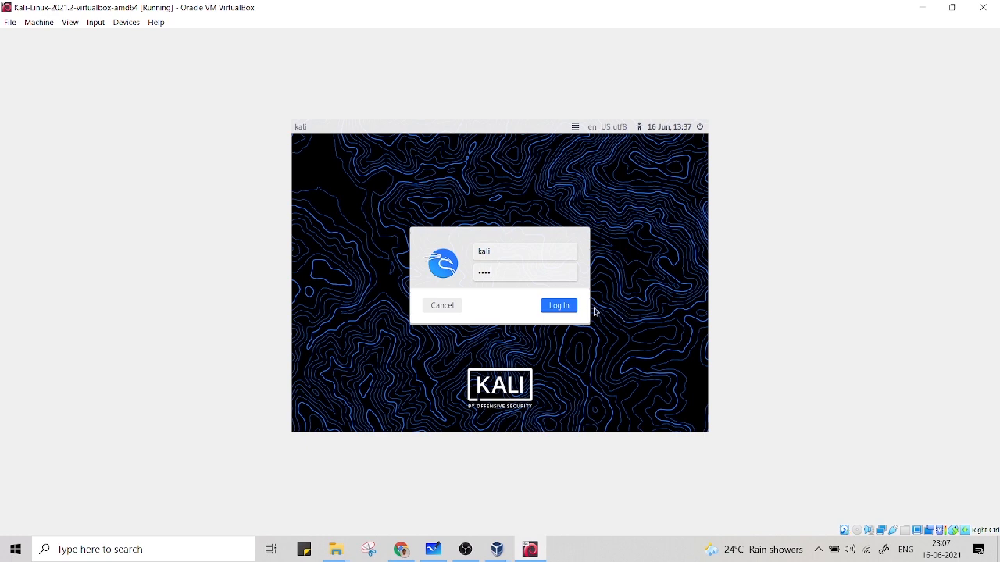
left_click(560, 305)
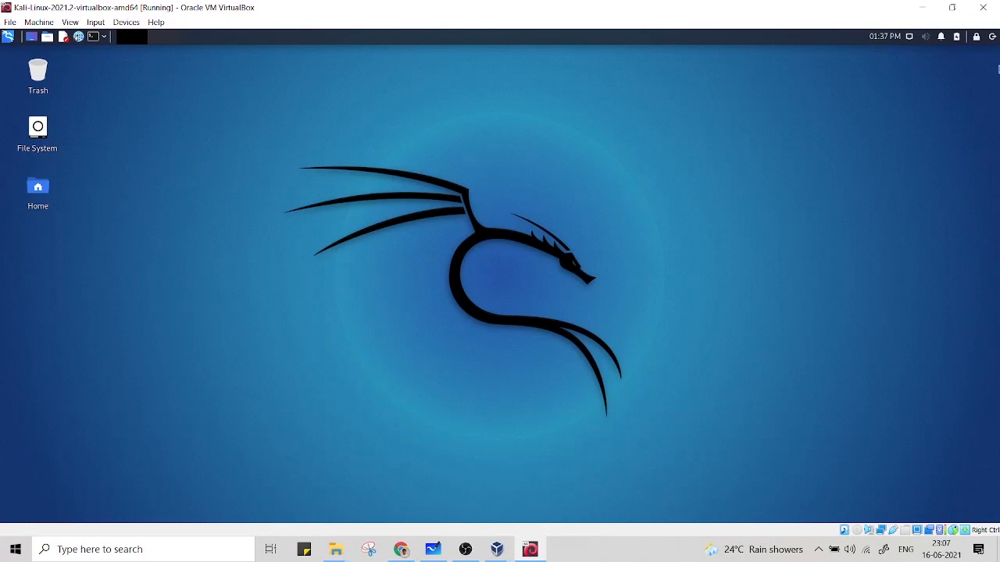
mouse_move(993, 38)
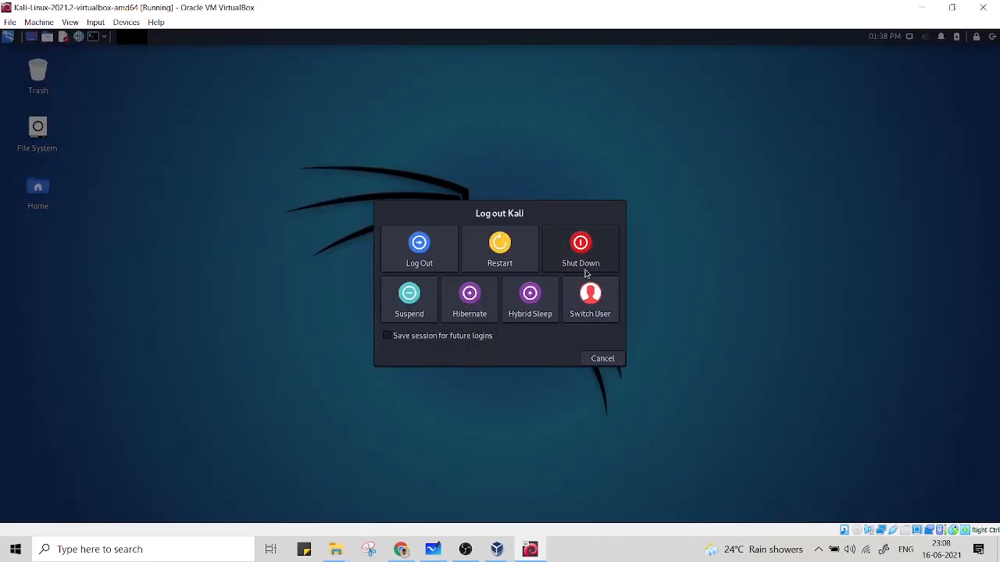
mouse_move(597, 259)
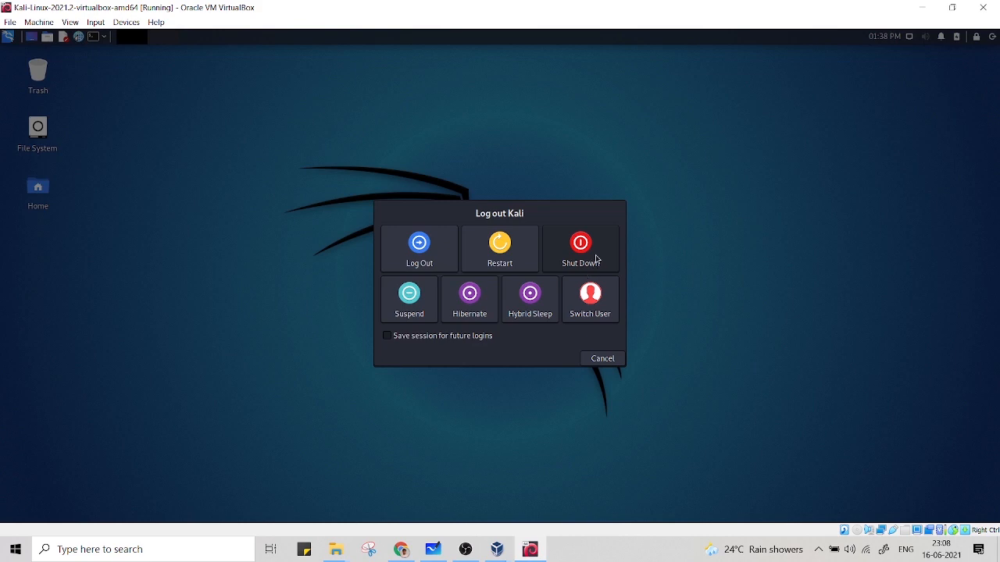
Shut the Kali machine down from the desktop's log-out options.
left_click(580, 248)
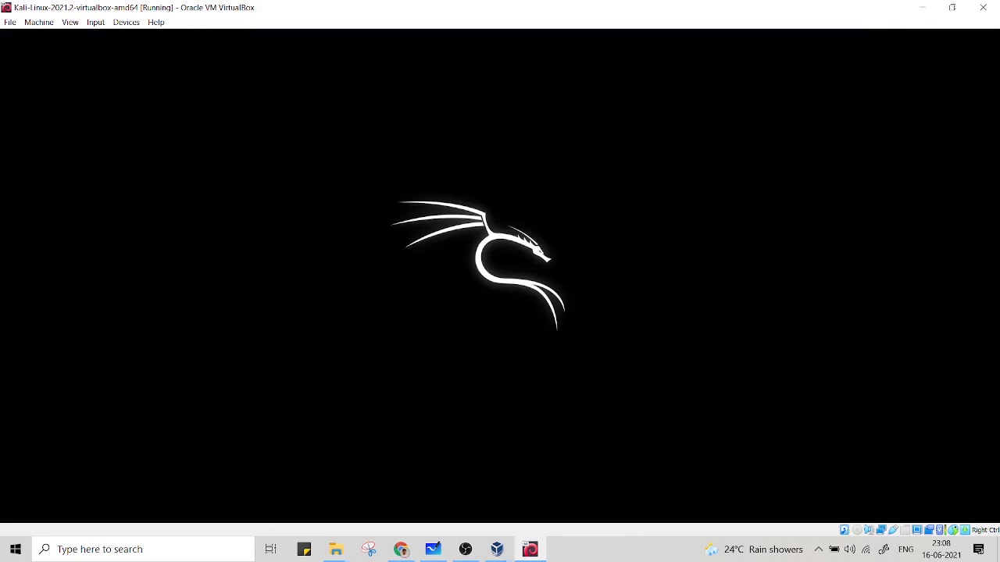